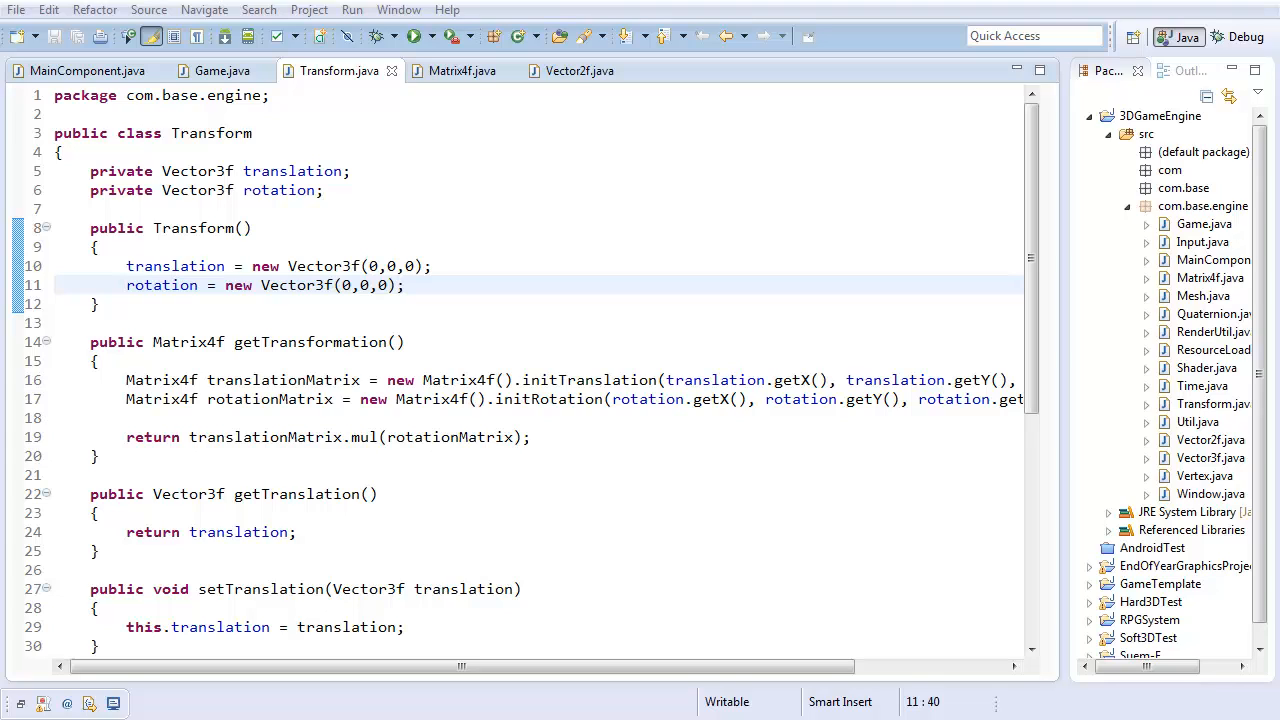
mouse_move(576, 580)
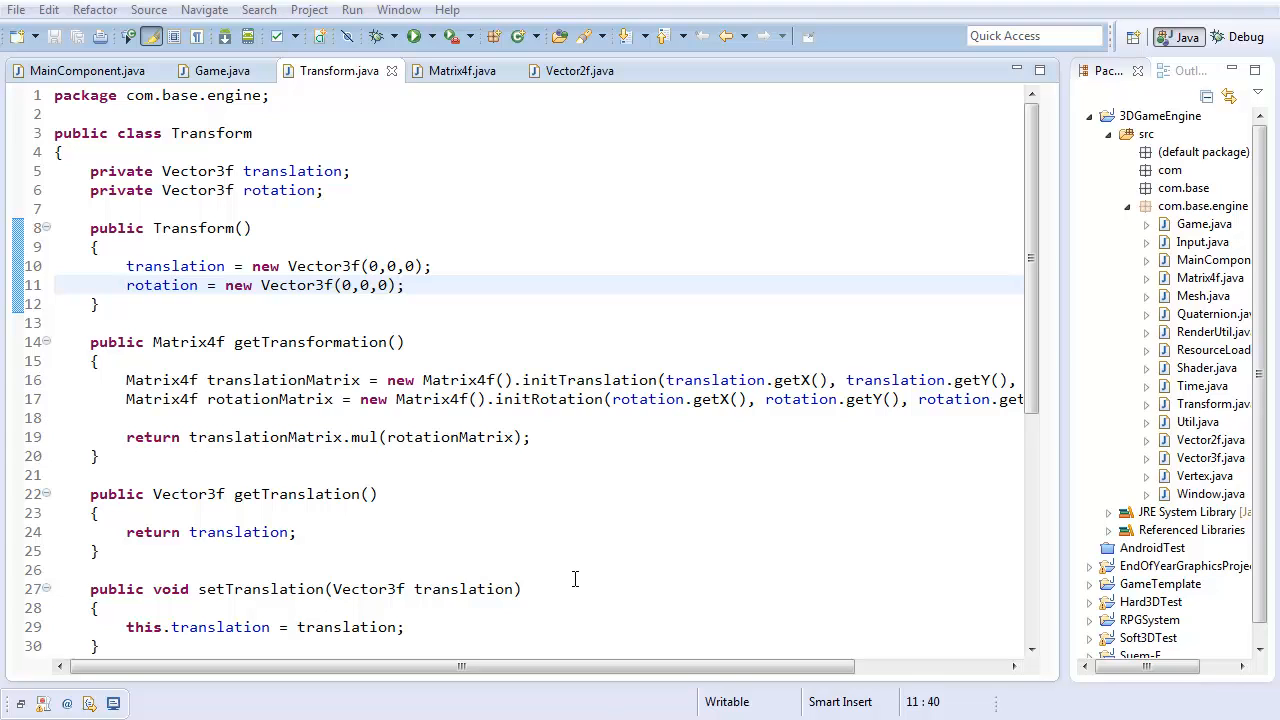
mouse_move(536, 516)
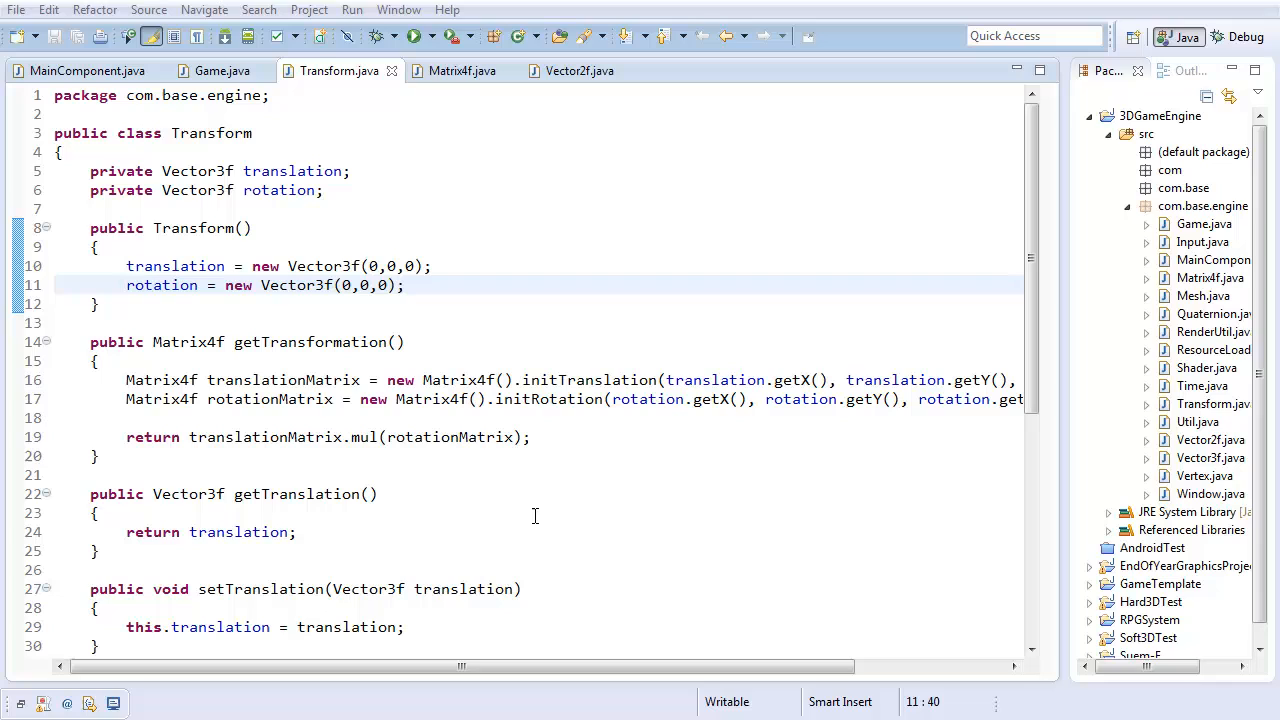
- Declare a private Vector3f scale field in Transform after the translation field
left_click(356, 190)
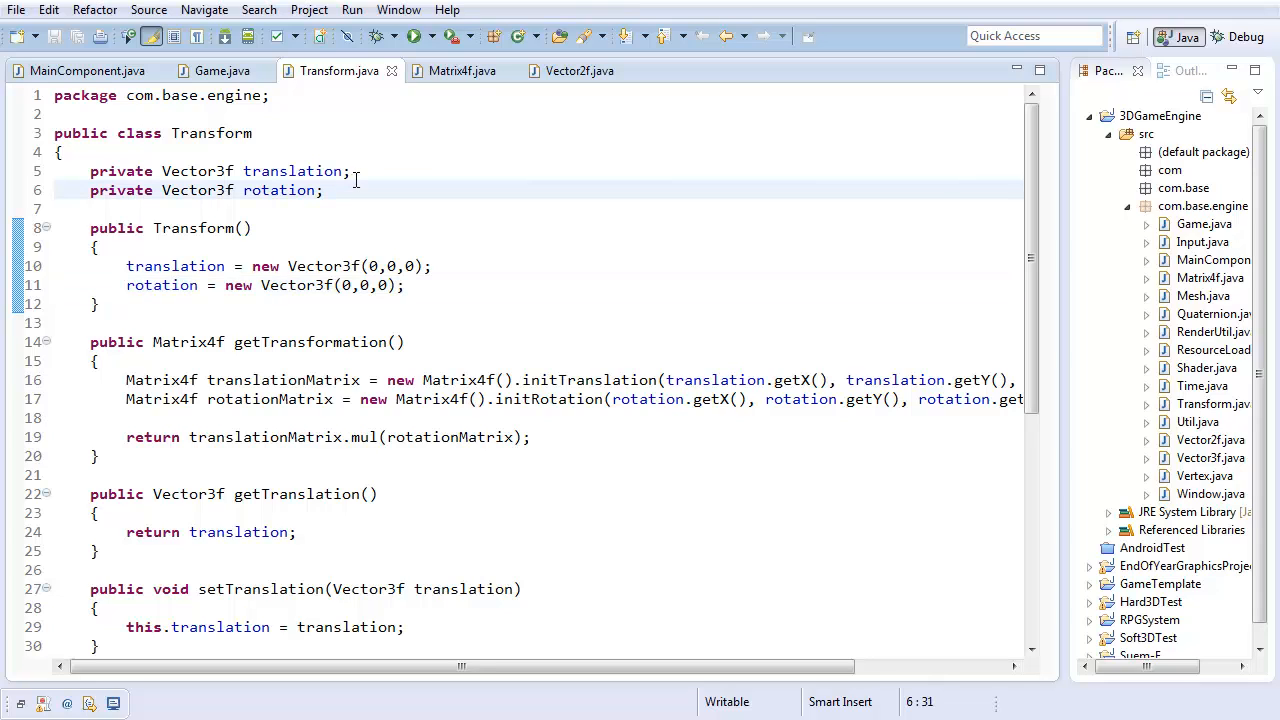
type("private Vec")
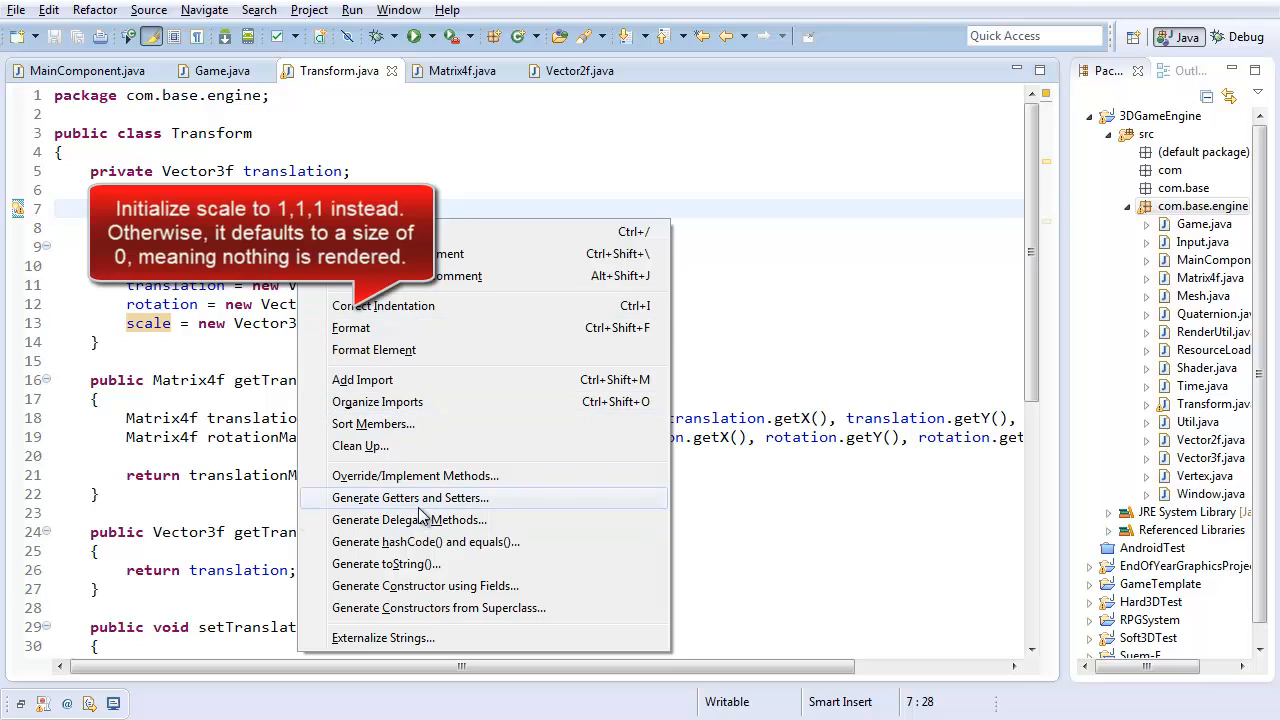
- Generate getScale and setScale accessors for scale and copy setScale for an overload
left_click(410, 496)
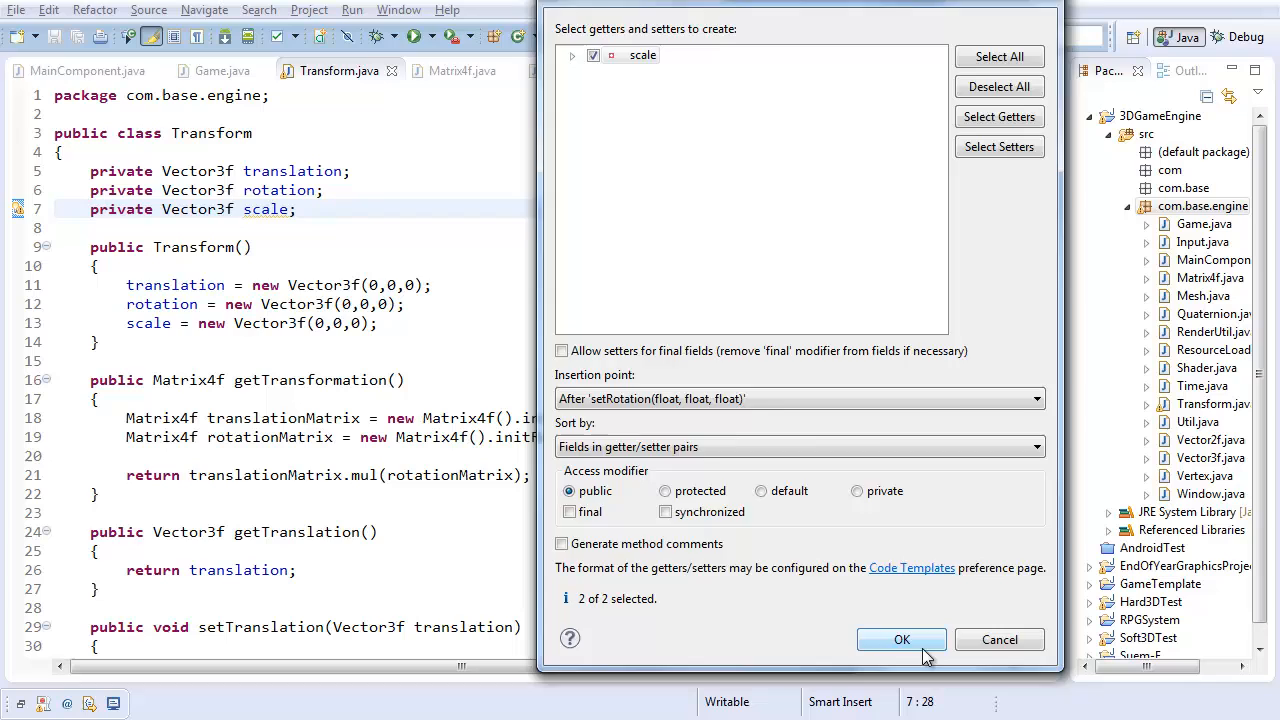
left_click(900, 640)
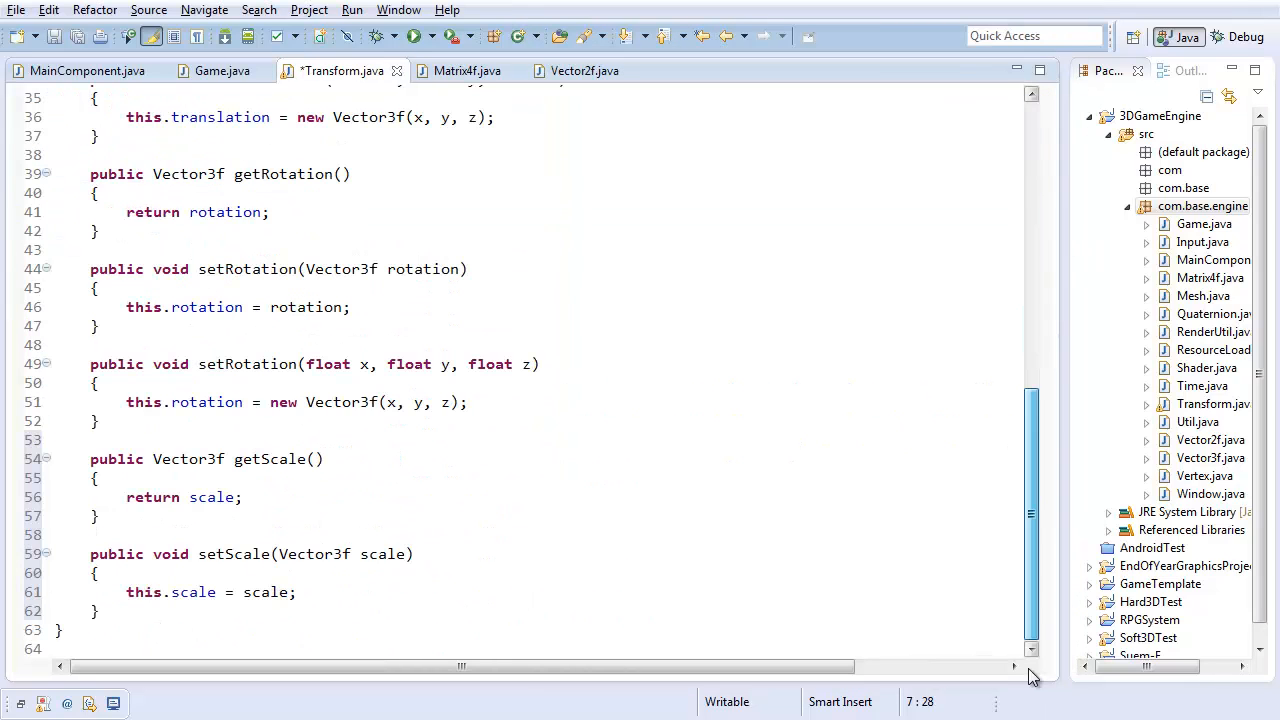
left_click_drag(90, 554, 100, 612)
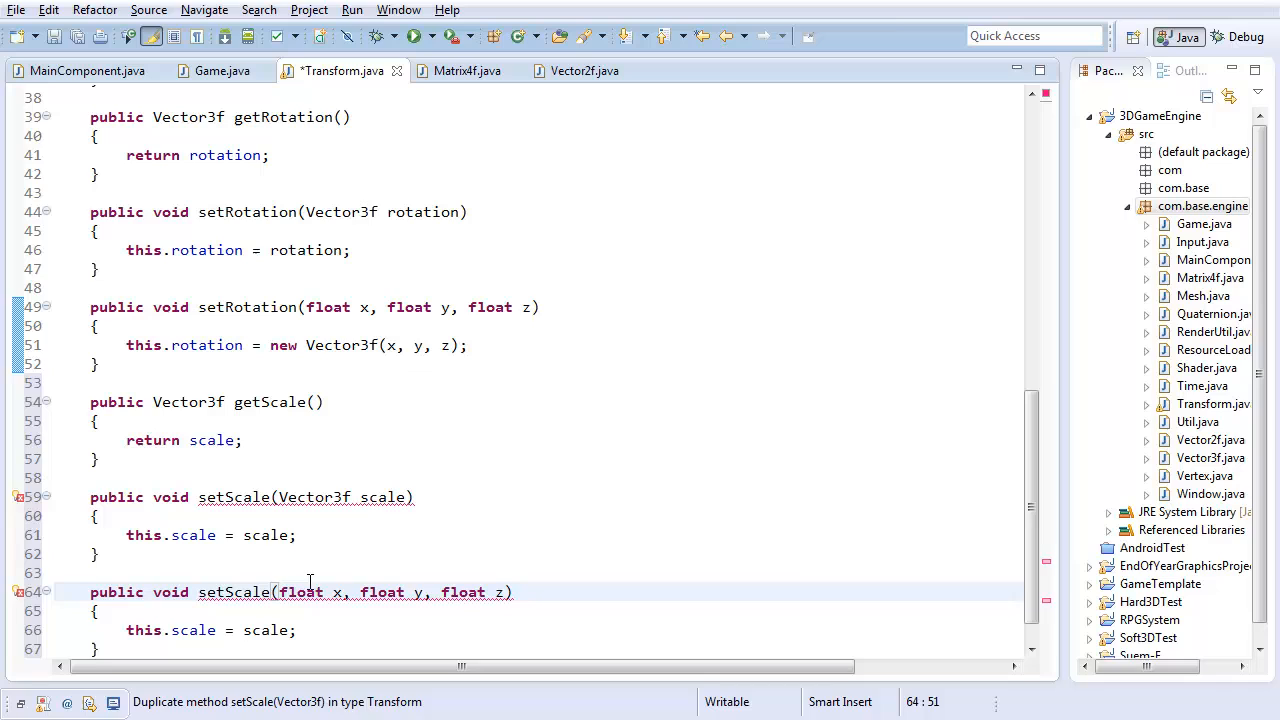
- Make the setScale overload take float x, y, z and assign new Vector3f(x, y, z)
double_click(266, 630)
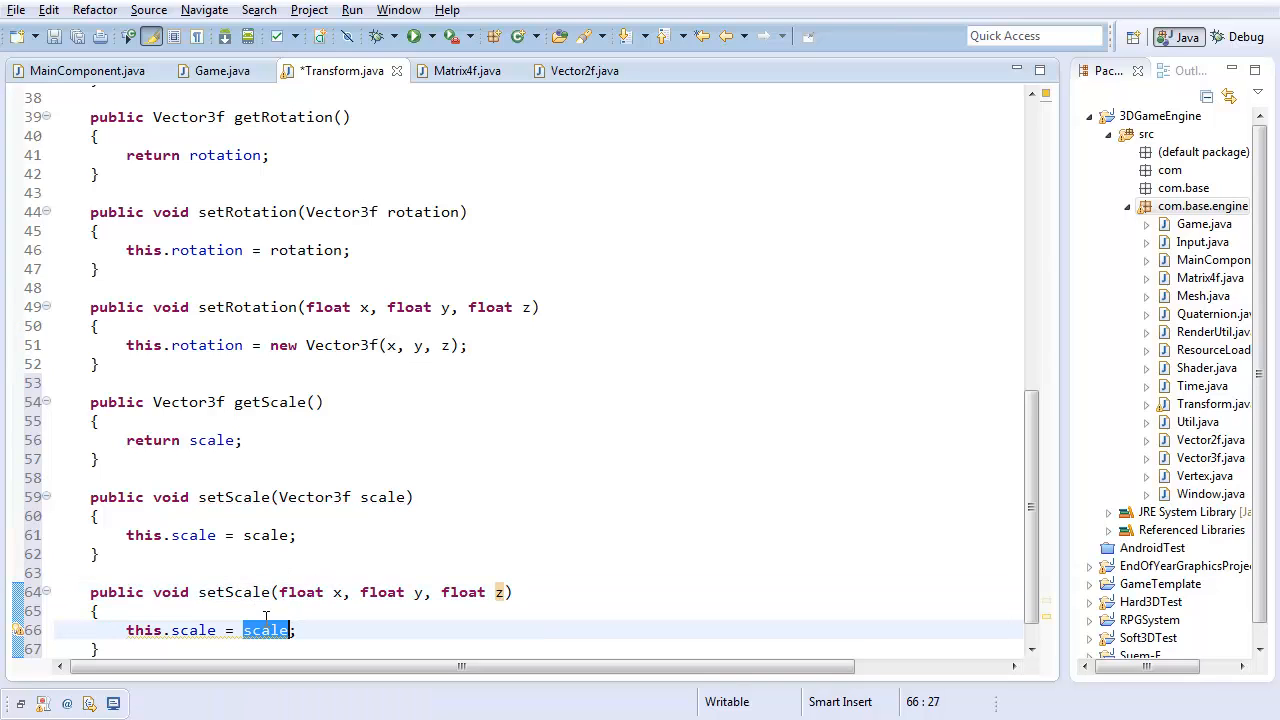
type("new Vector3f(")
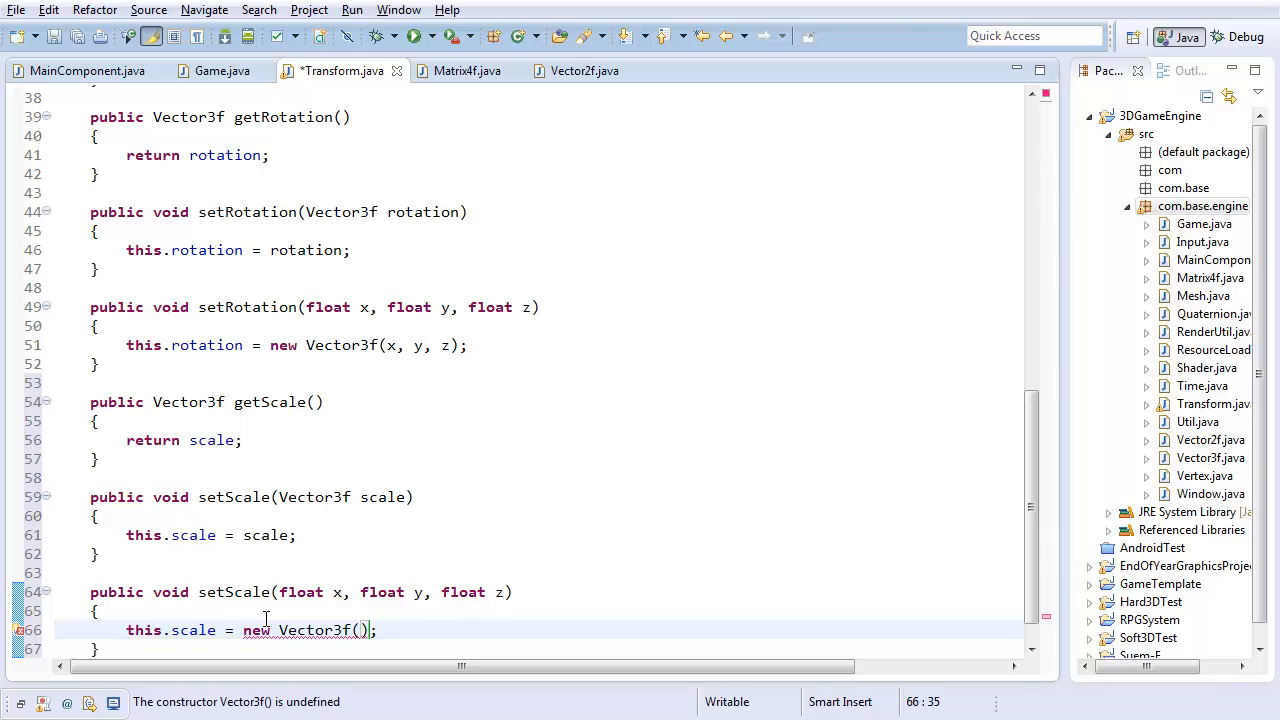
type("x, y, z")
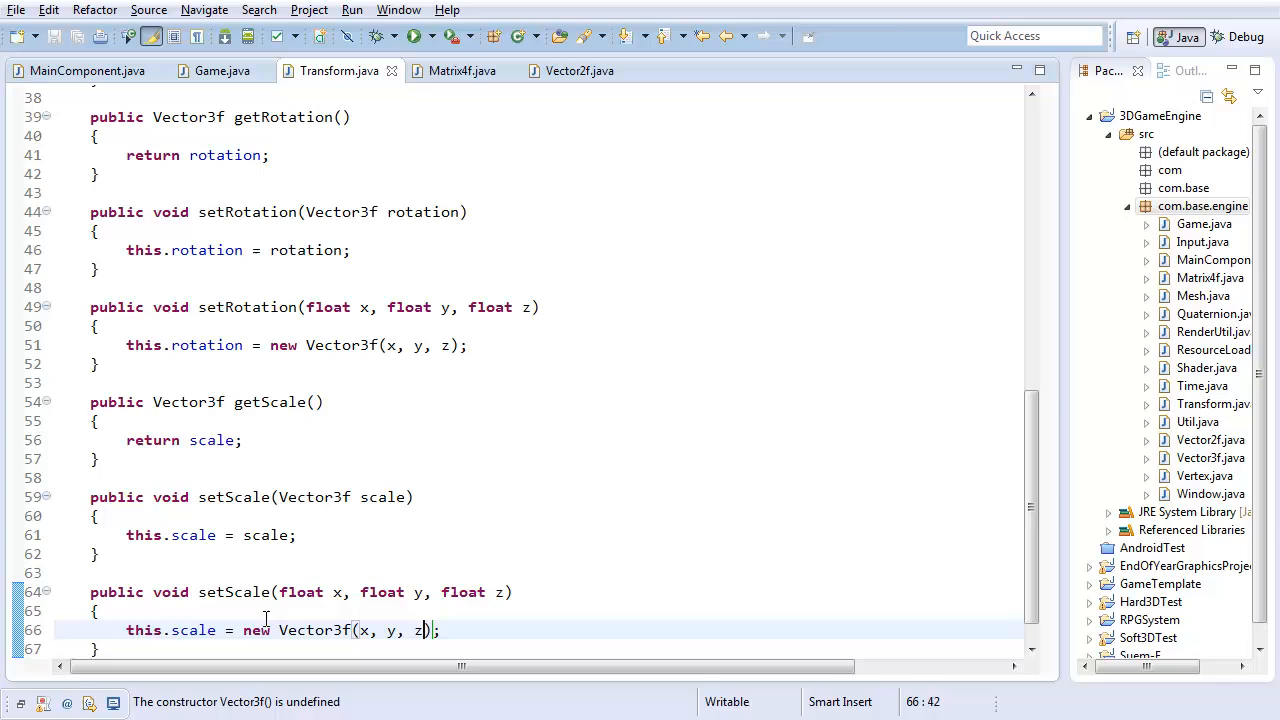
mouse_move(440, 358)
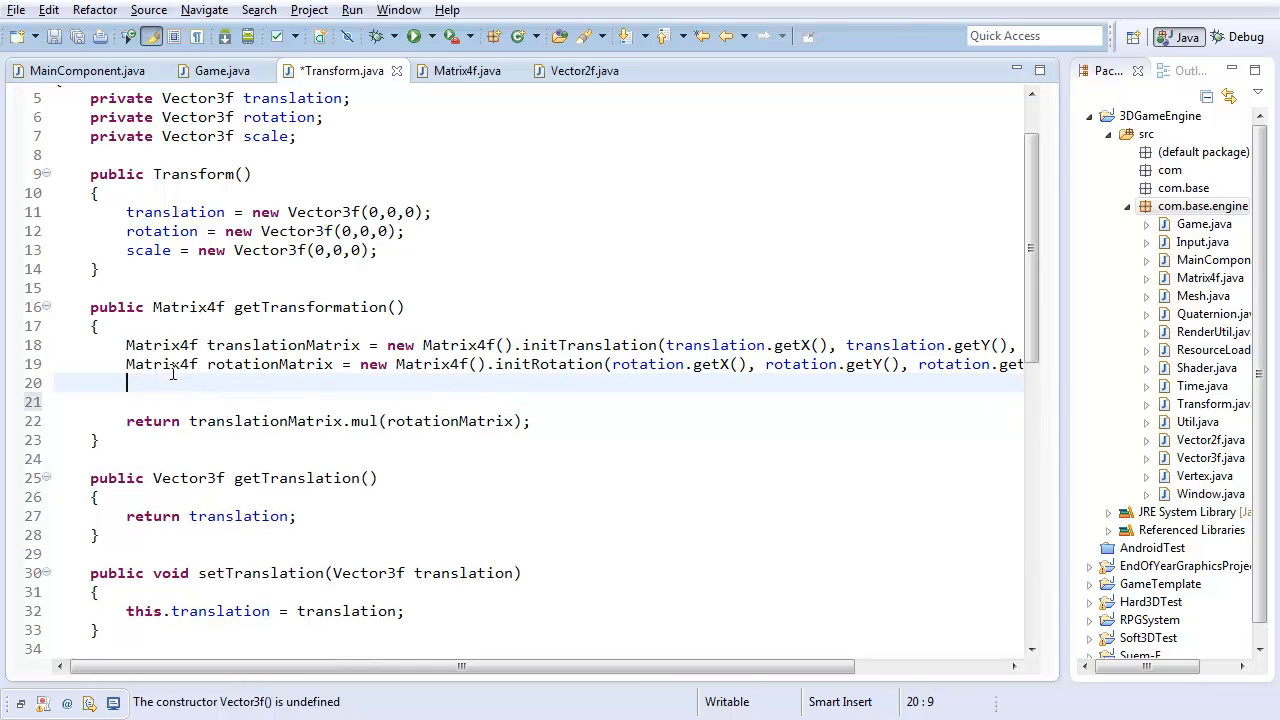
mouse_move(176, 382)
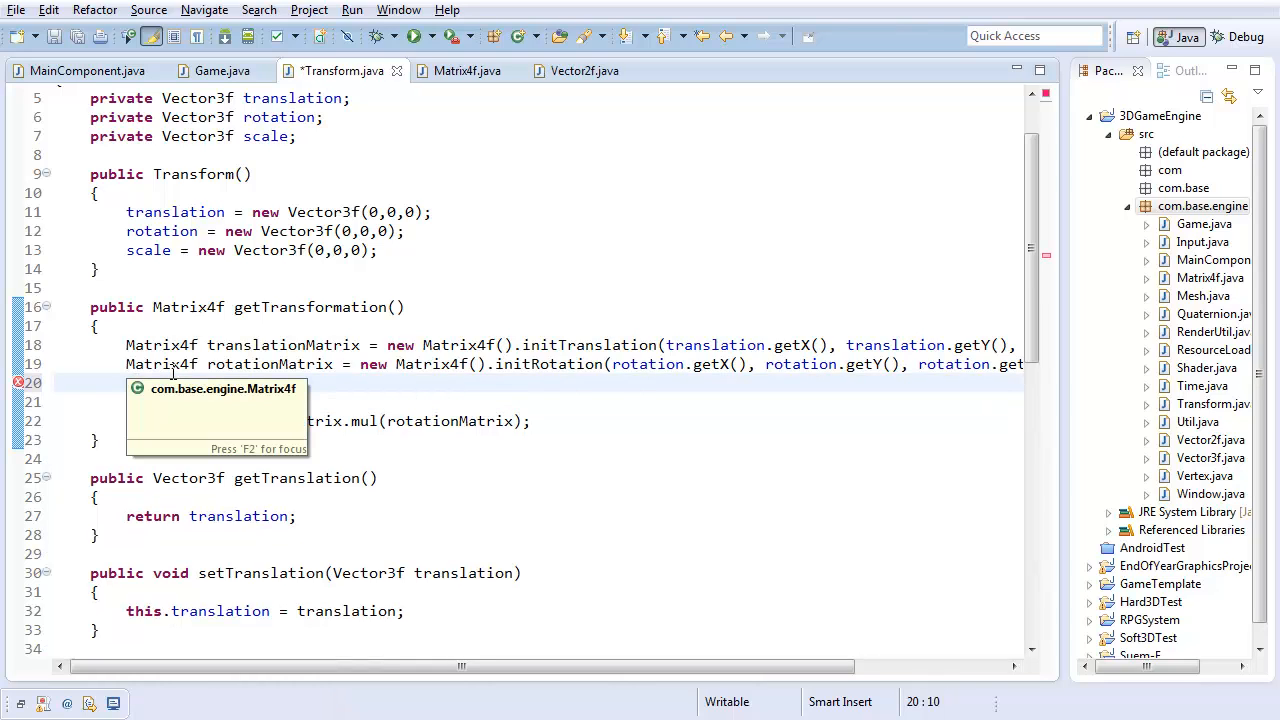
- Declare Matrix4f scaleMatrix = new Matrix4f() in getTransformation below rotationMatrix
type("Matrix = new Ma")
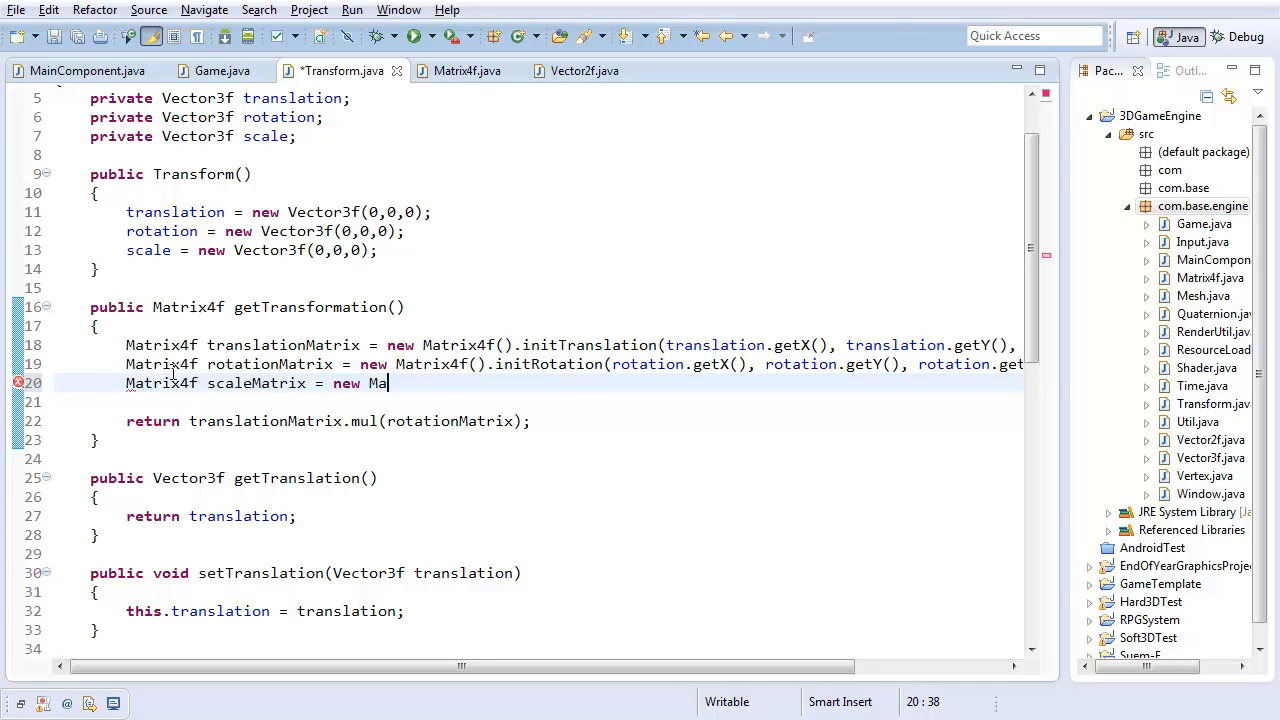
type("trix4f(*);")
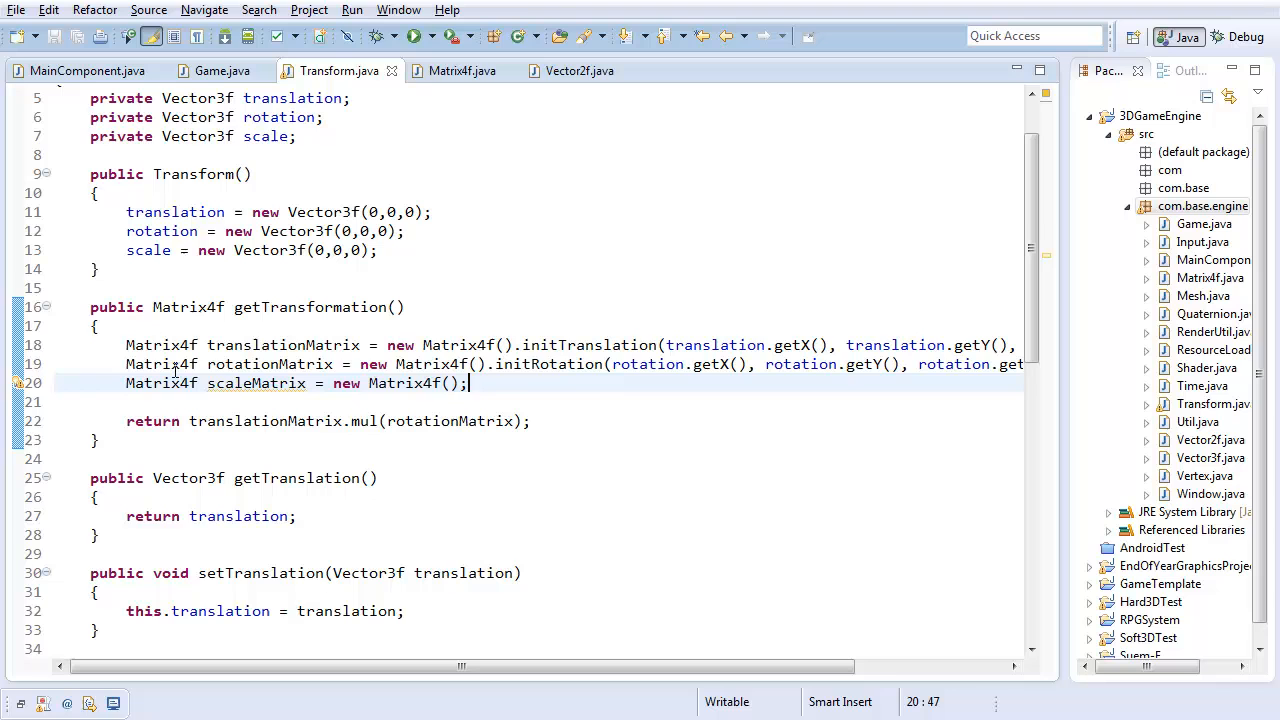
- Copy an identity-style method body in Matrix4f.java and paste it after initRotation
left_click(460, 70)
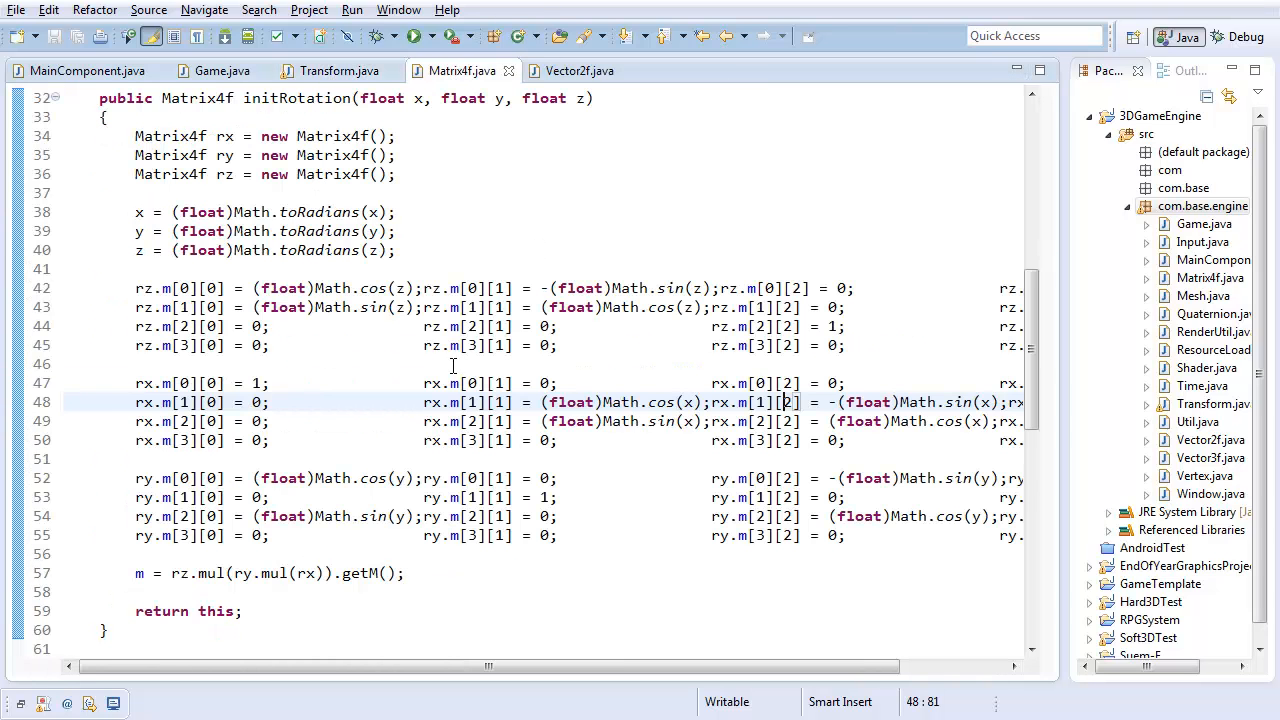
scroll("down", 3)
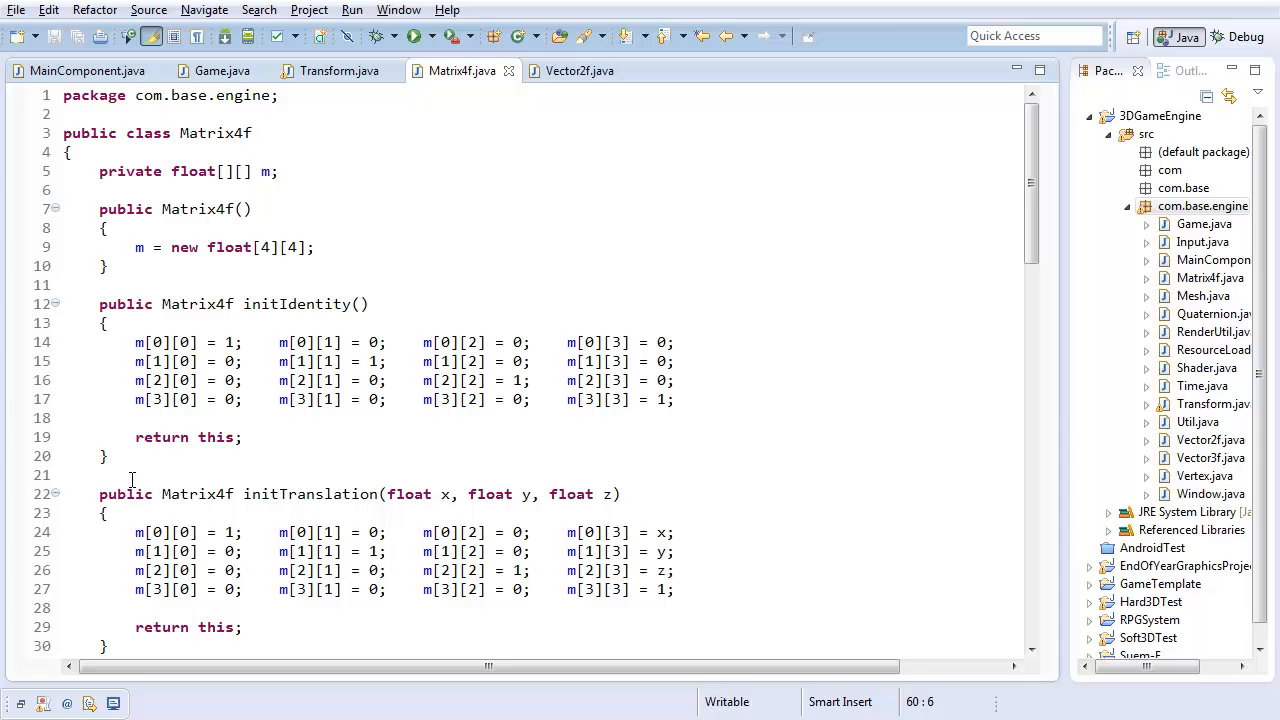
left_click_drag(104, 324, 104, 456)
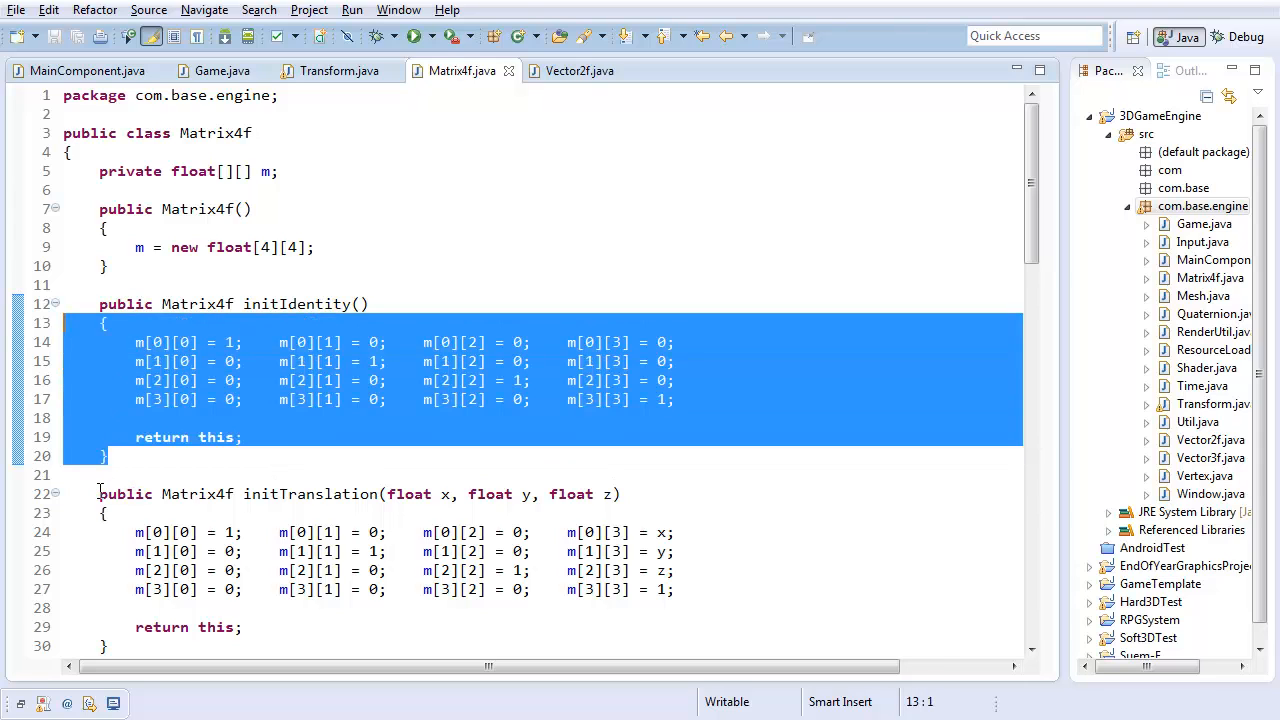
scroll("down", 3)
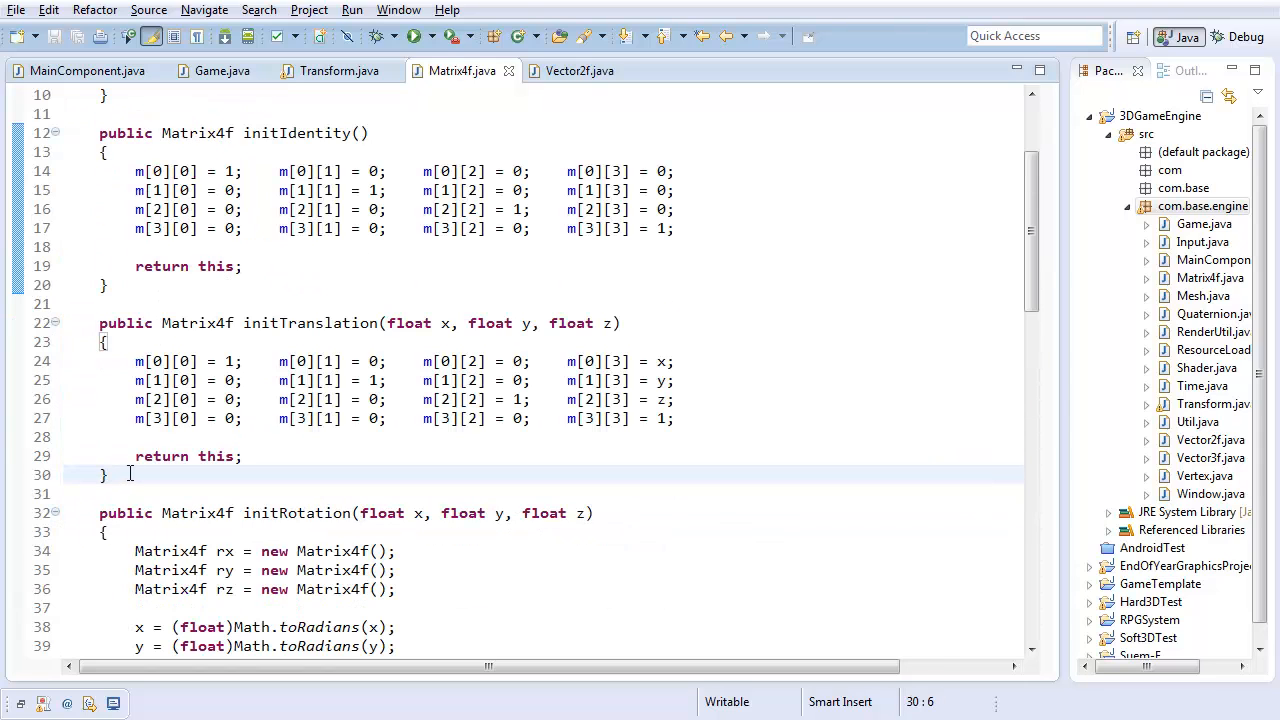
scroll("down", 3)
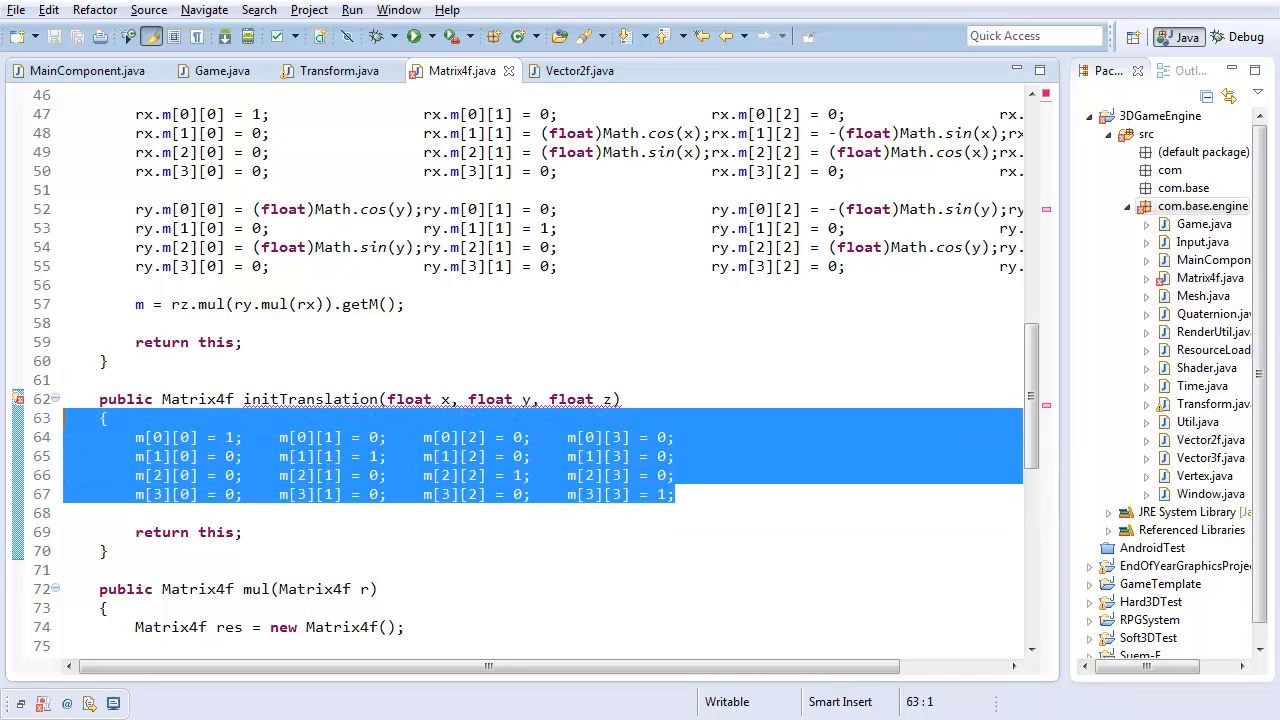
- Rename the pasted method to initScale
double_click(310, 400)
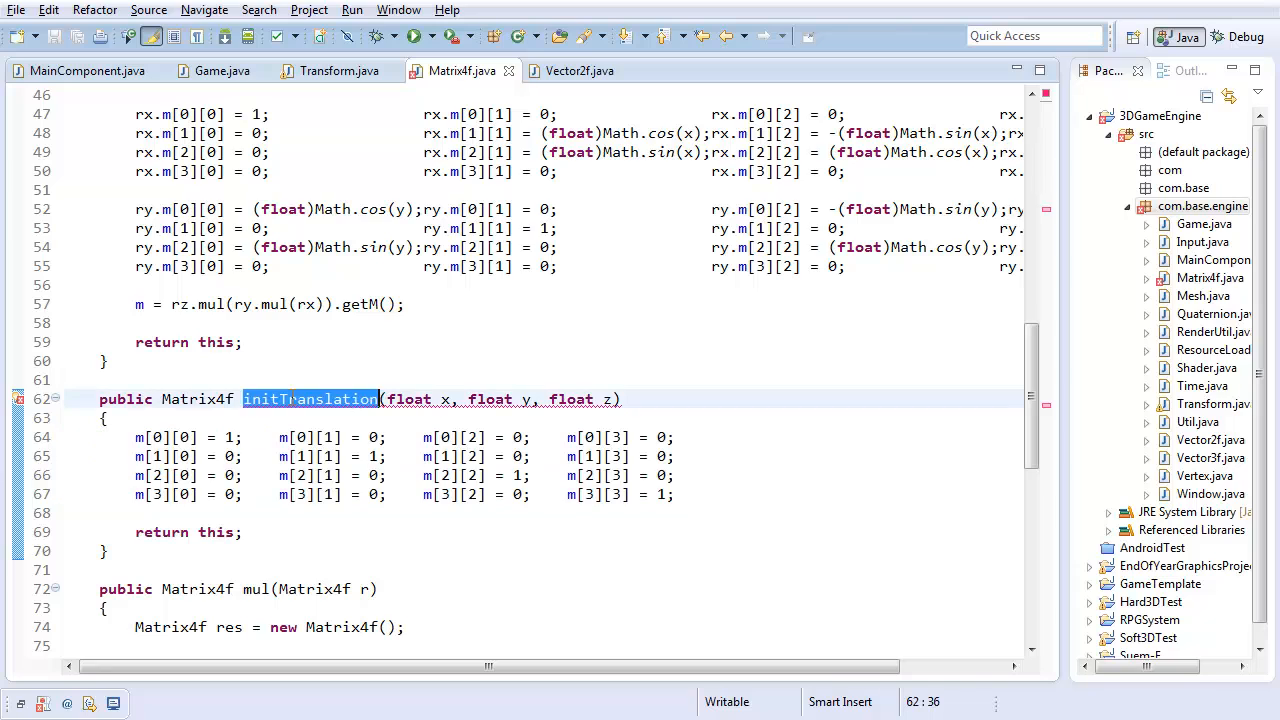
type("initScale")
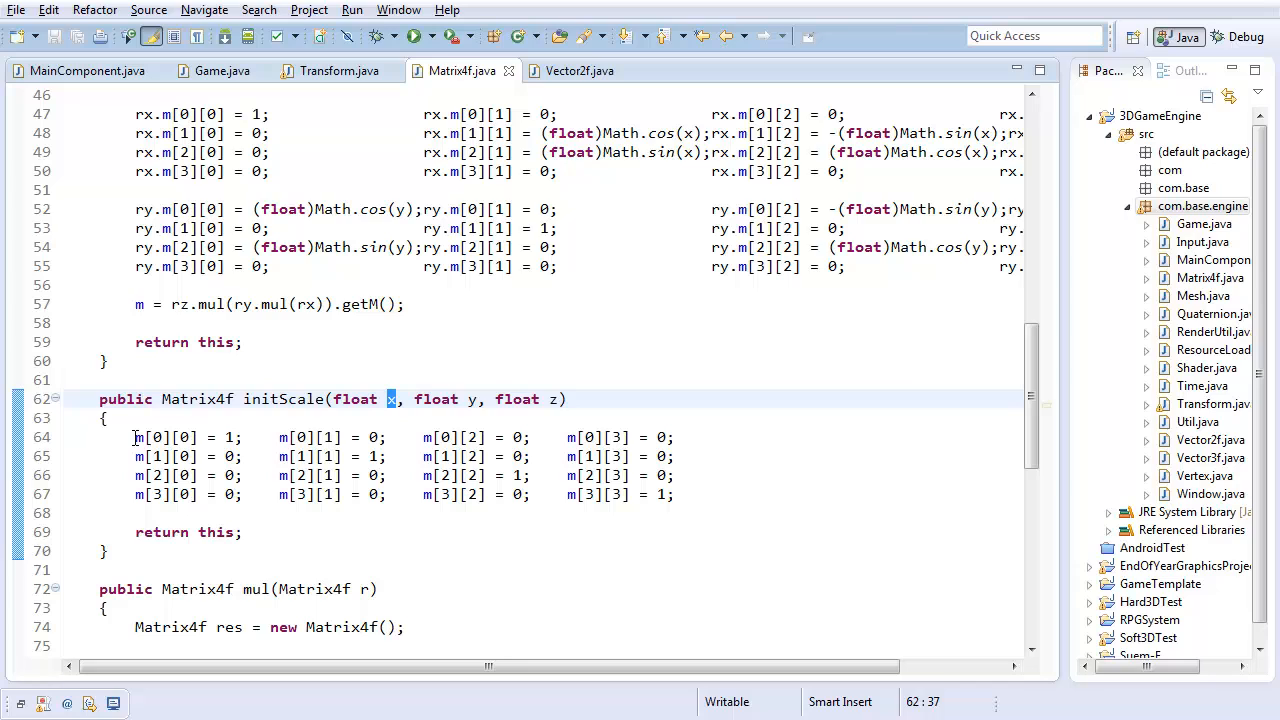
- Put x, y and z on initScale's matrix diagonal, keeping the last row 0,0,0,1
left_click(108, 418)
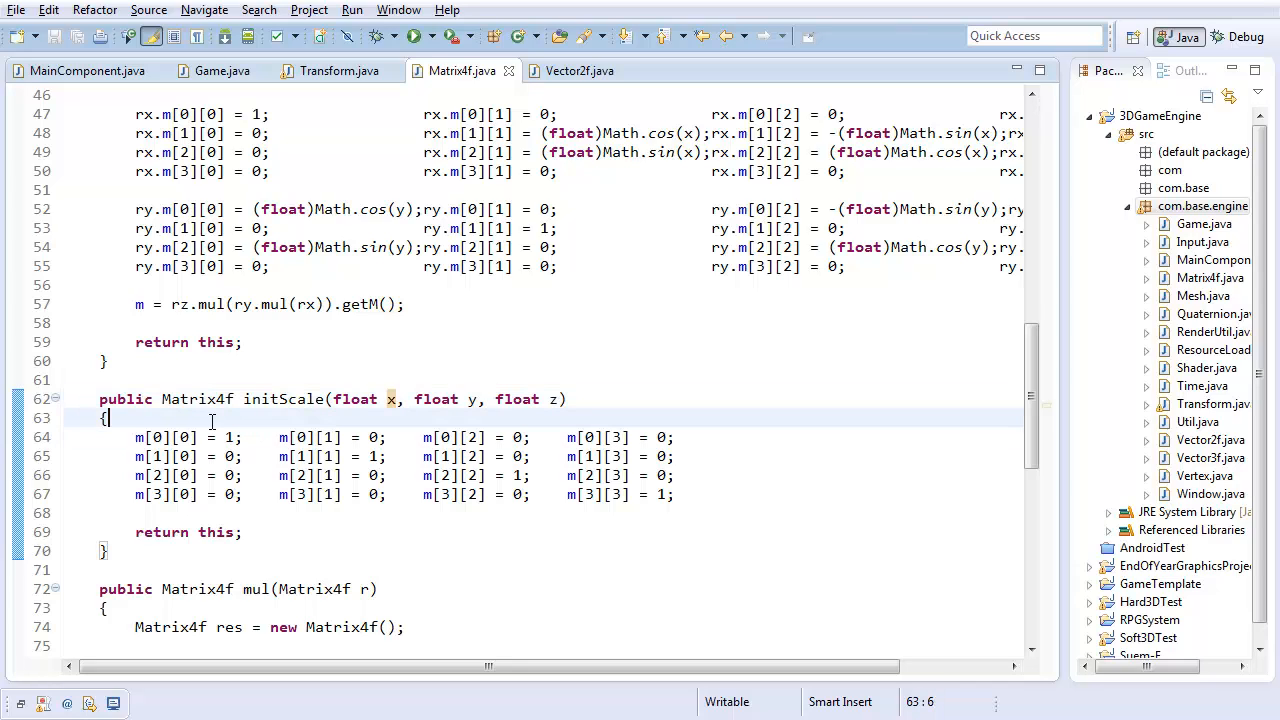
double_click(224, 436)
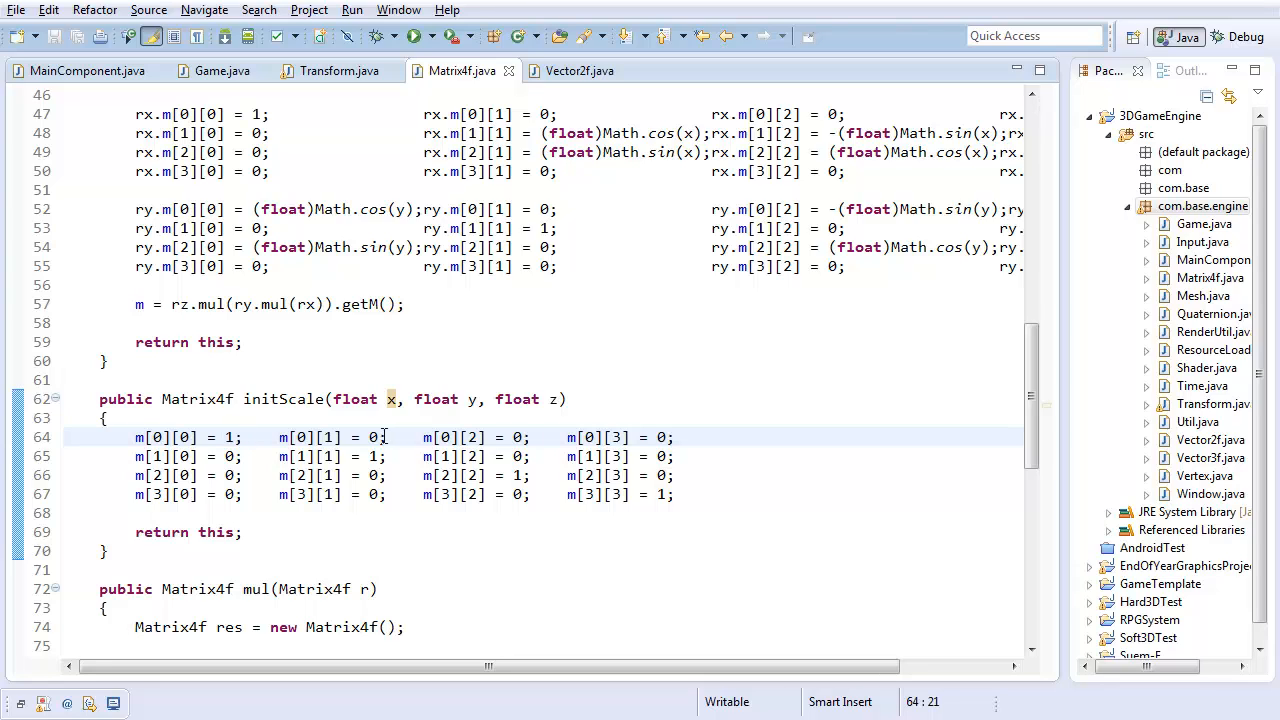
double_click(370, 436)
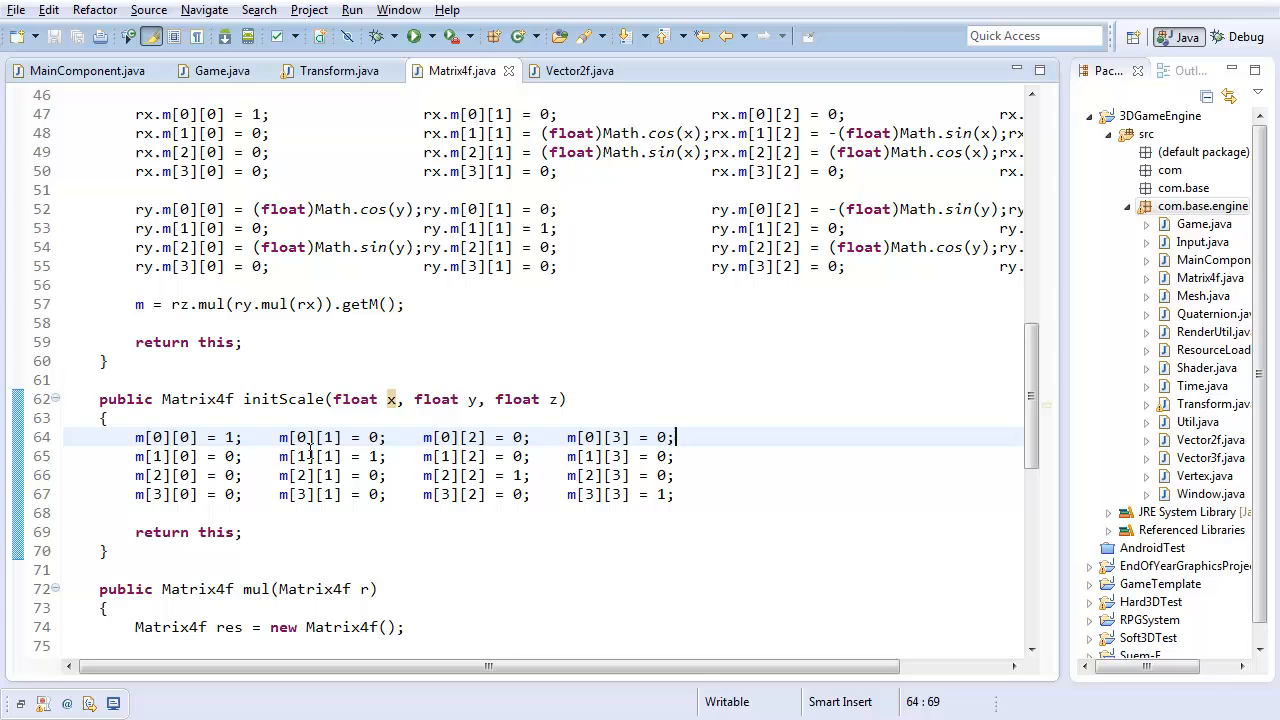
left_click(228, 436)
type("x")
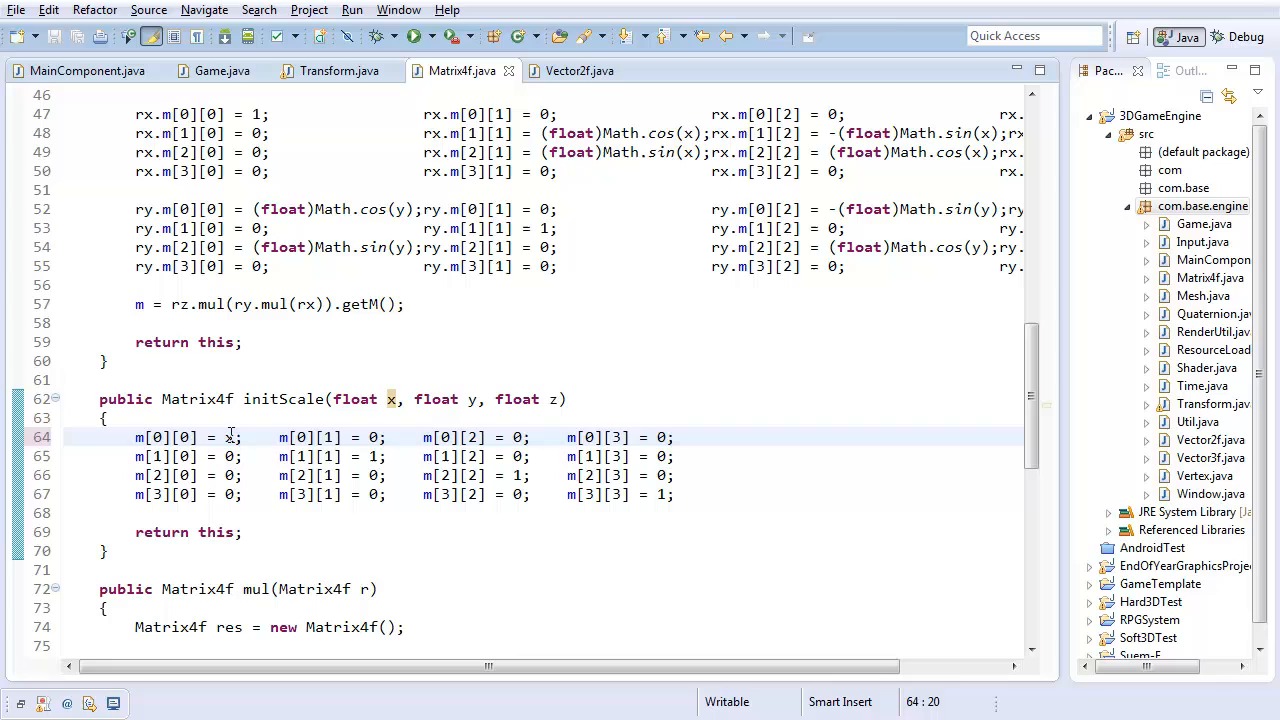
double_click(228, 436)
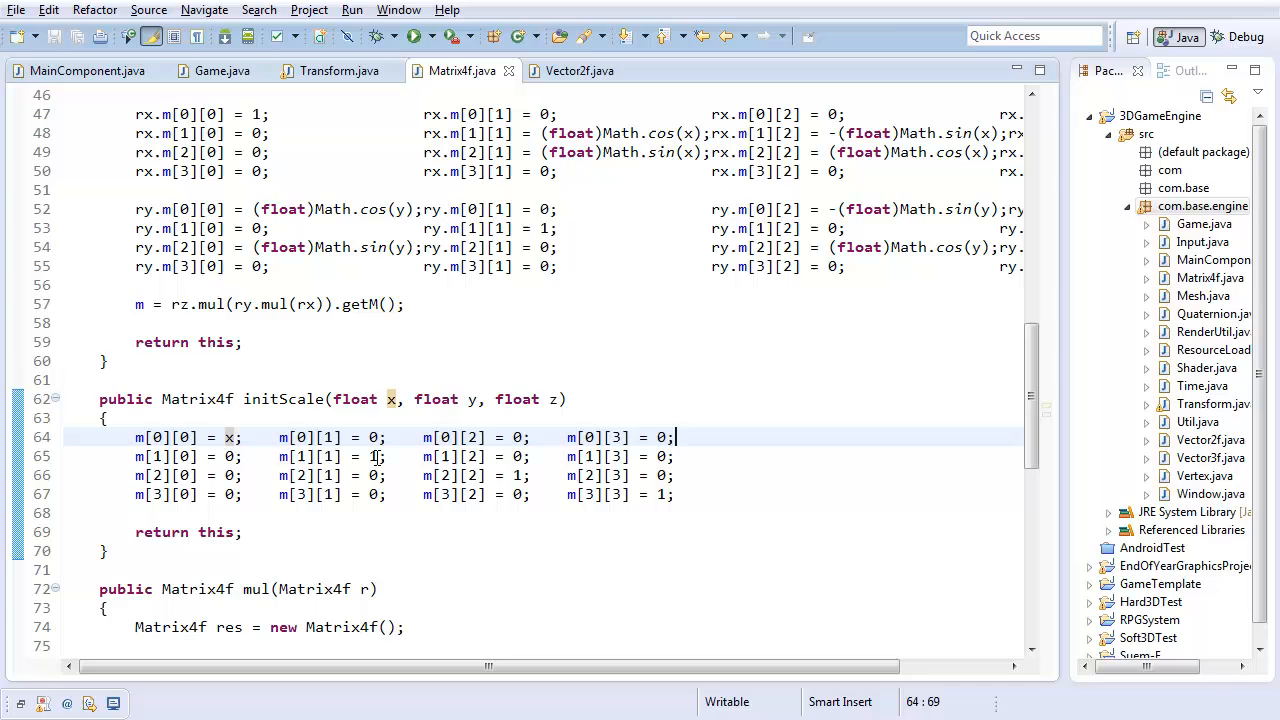
type("y")
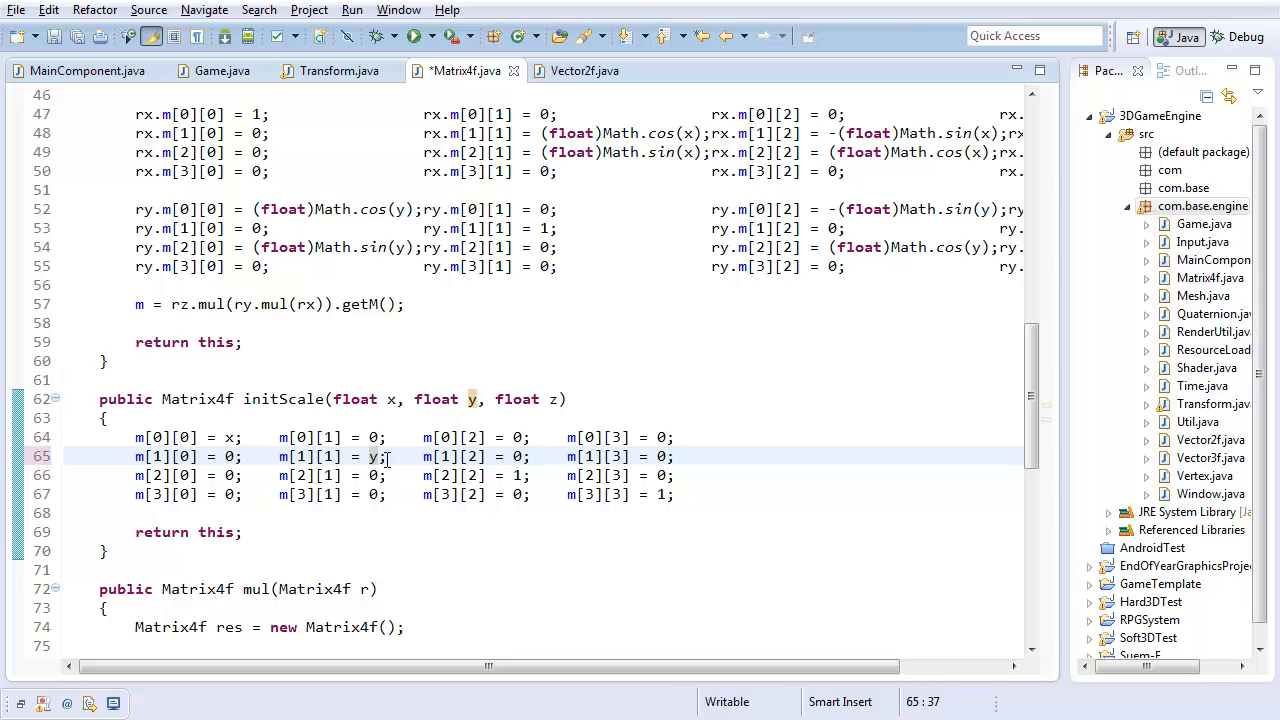
double_click(330, 456)
type("z")
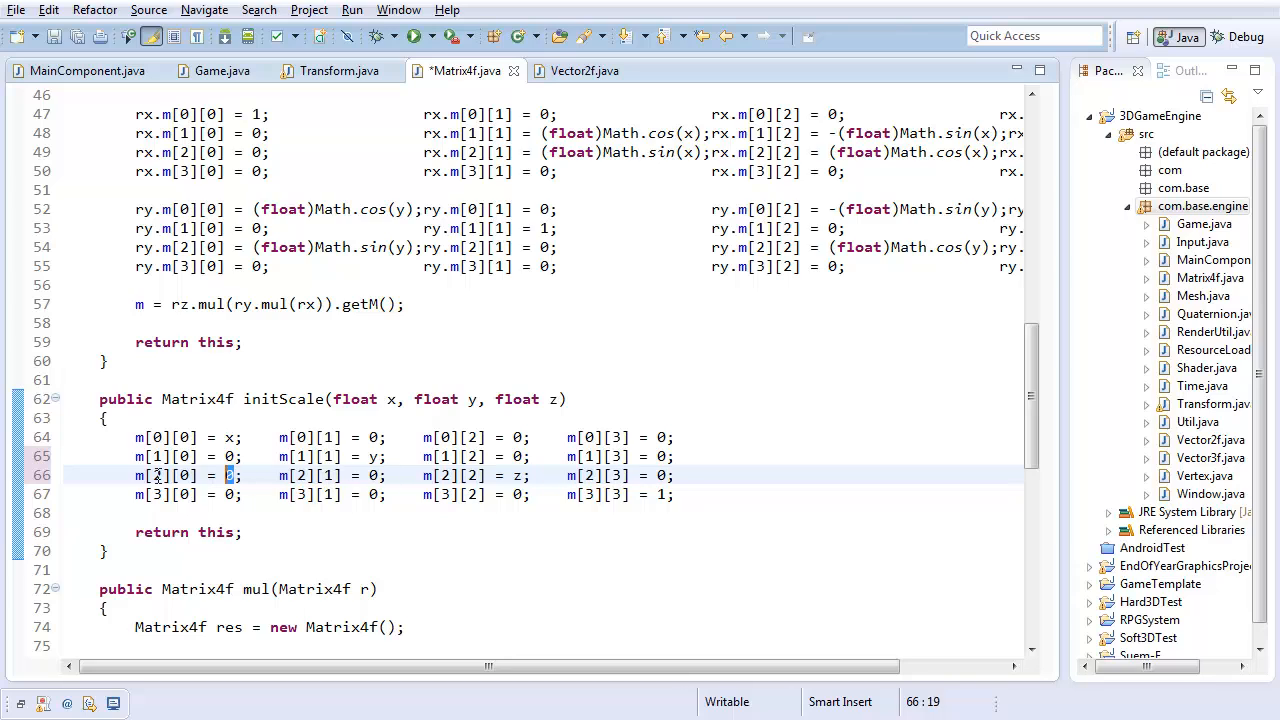
left_click(270, 494)
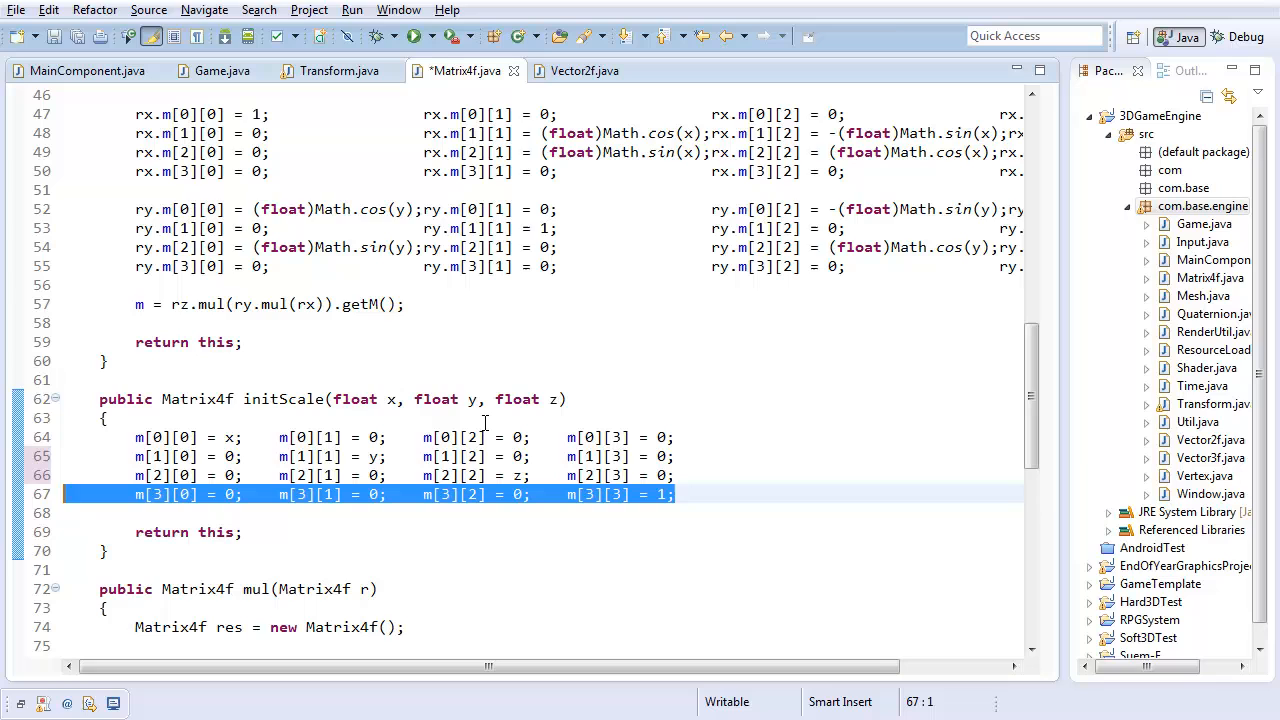
mouse_move(338, 70)
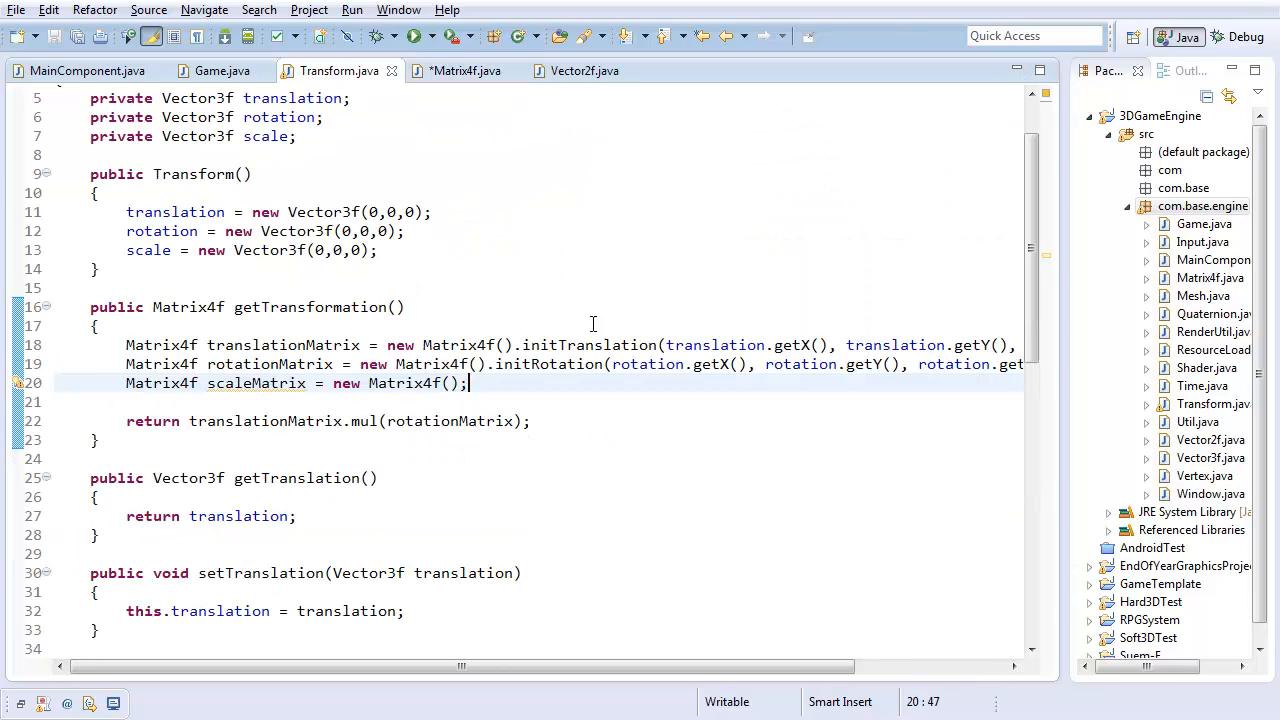
- Initialise scaleMatrix with initScale(scale.getX(), scale.getY(), scale.getZ())
type(".initScale(x, y, z")
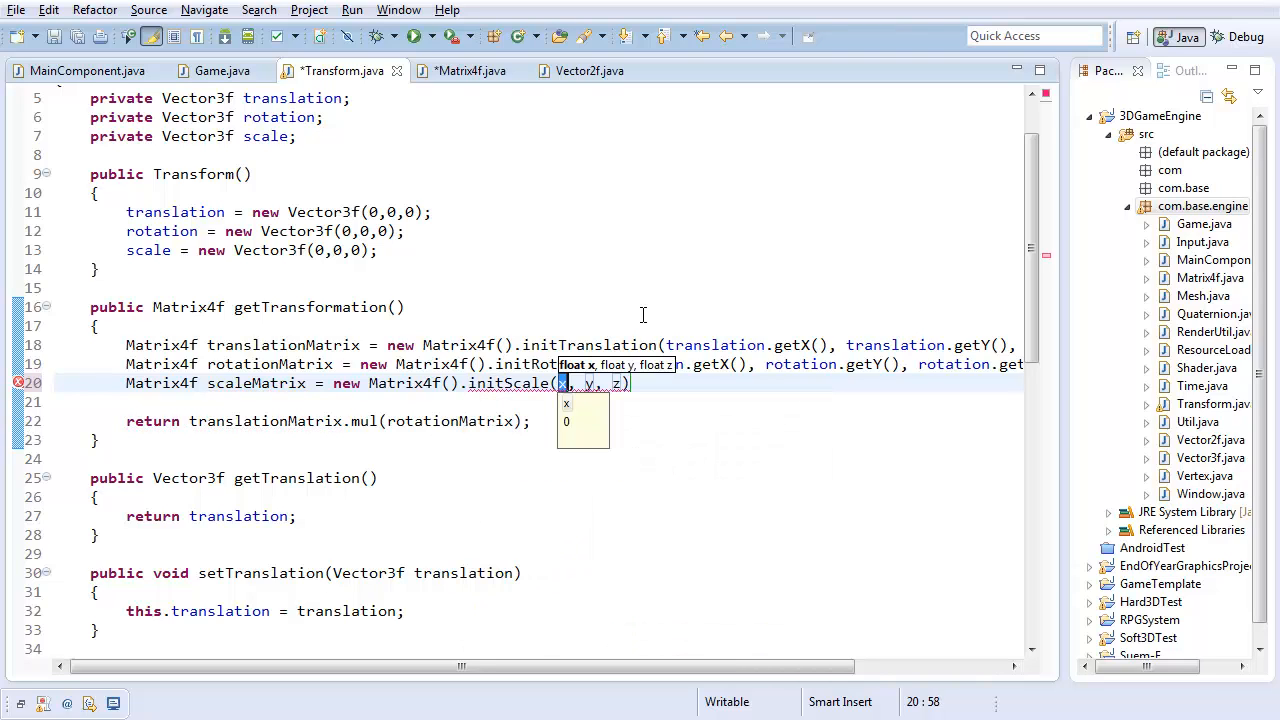
type("scale")
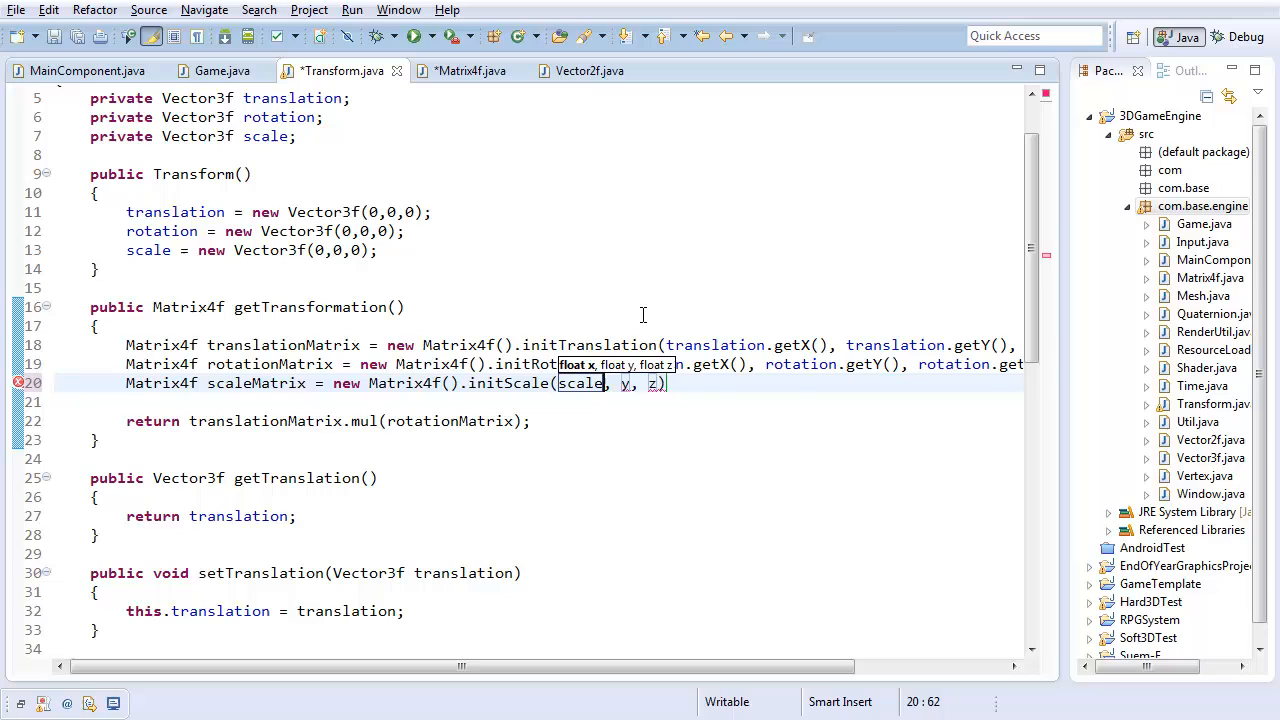
type(".getX()")
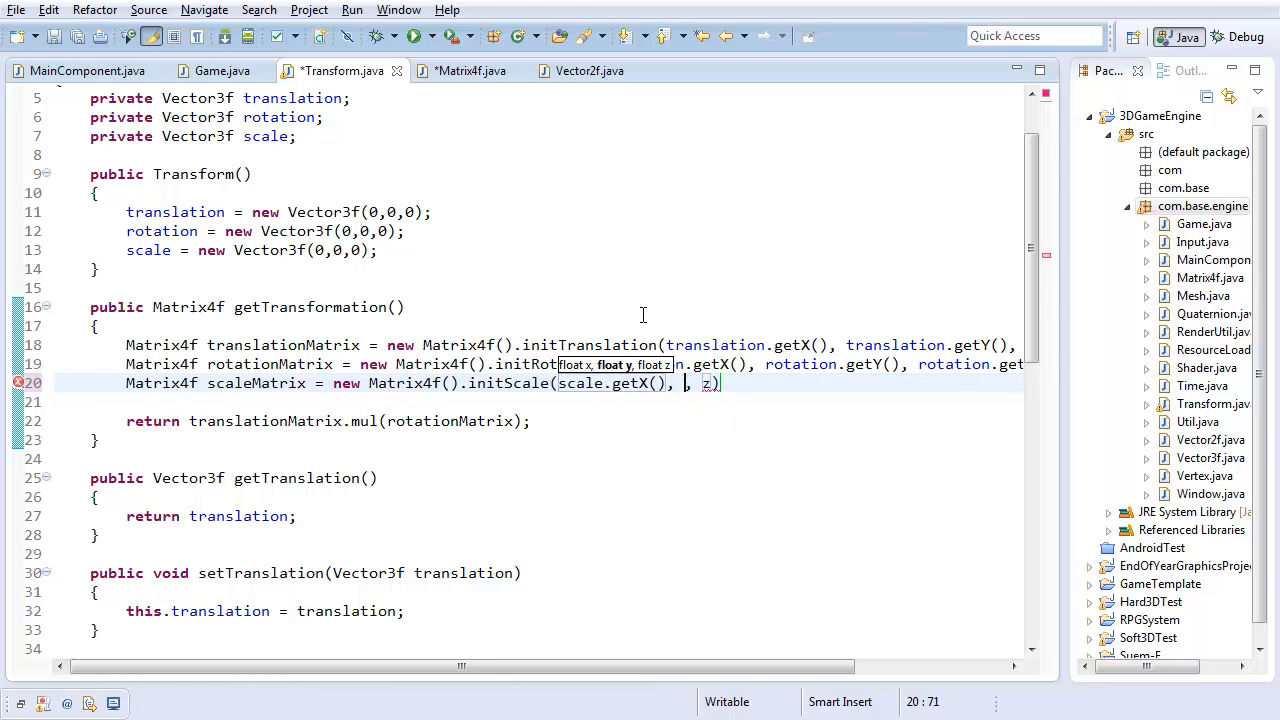
type("scale.getY(), scale.getZ(")
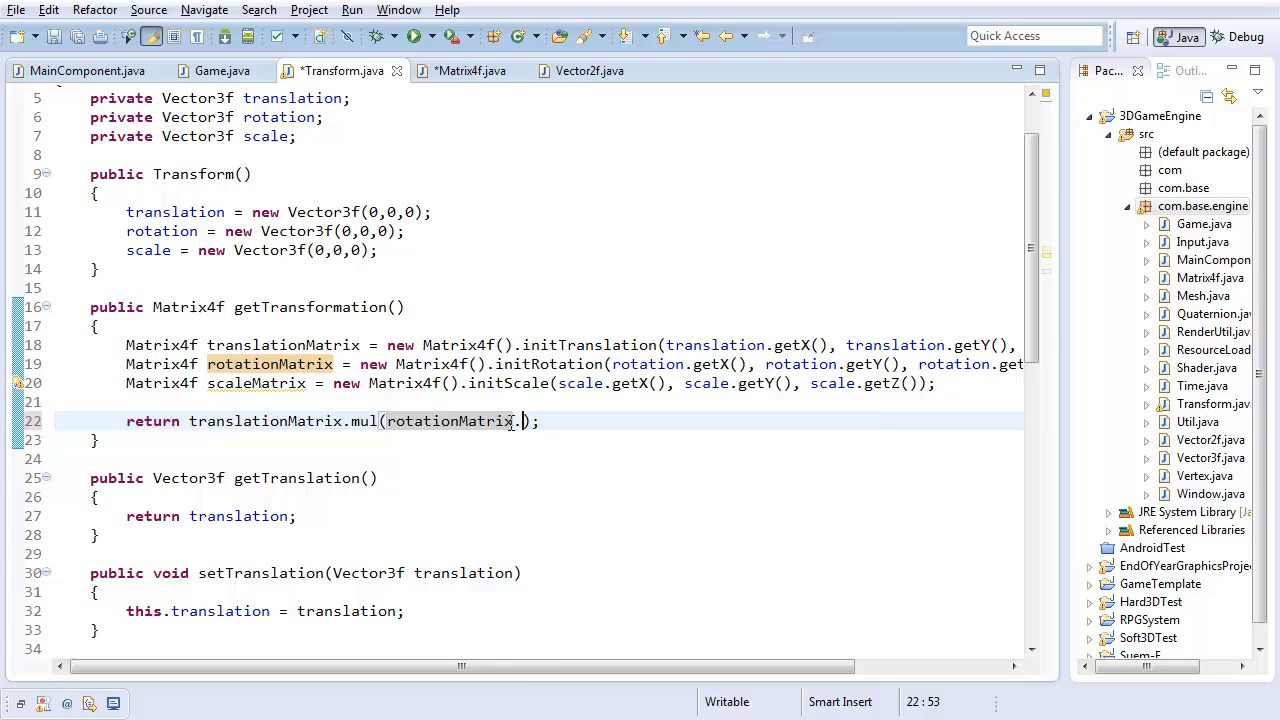
- Return translationMatrix.mul(rotationMatrix.mul(scaleMatrix)) from getTransformation
type(".")
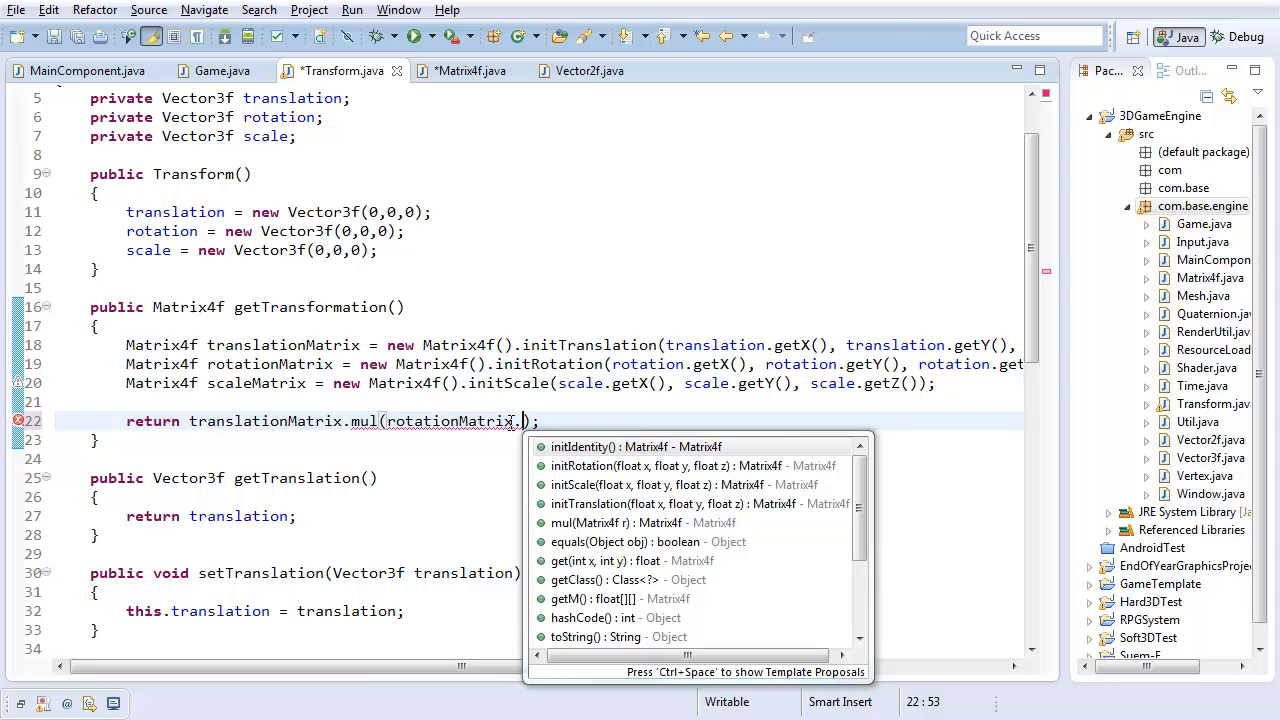
type("mul(scaleMatrix")
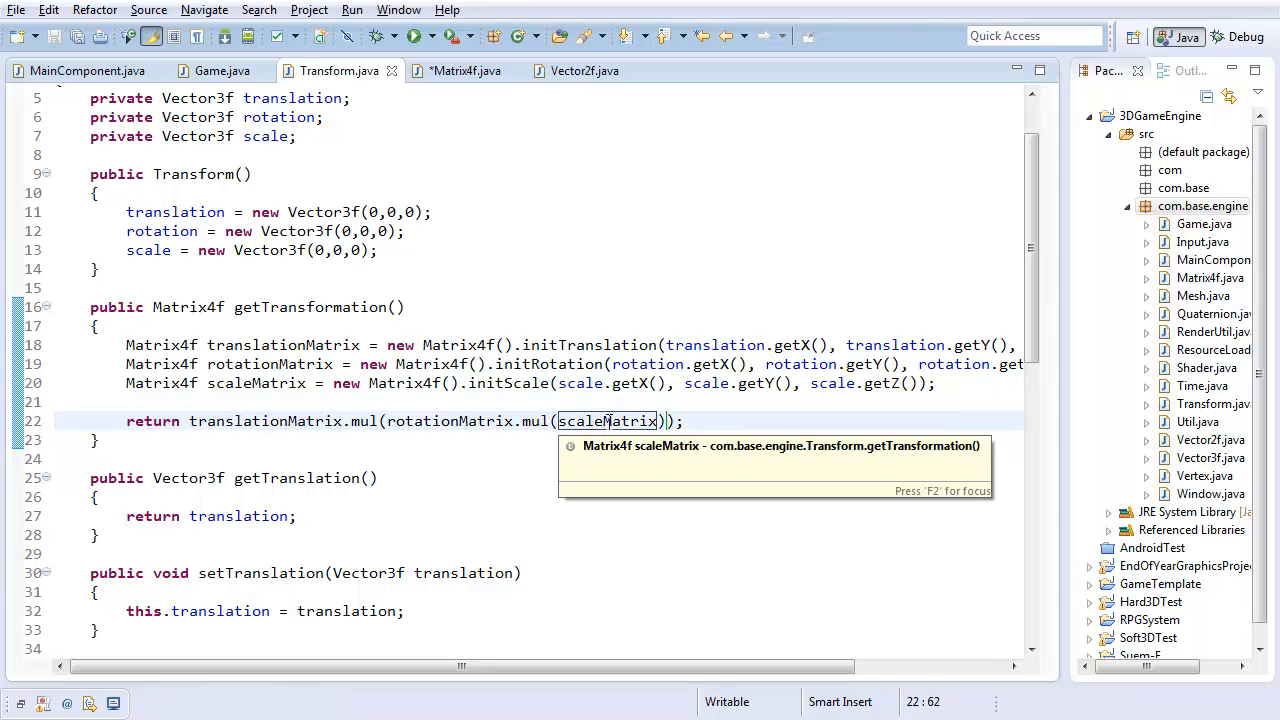
mouse_move(856, 398)
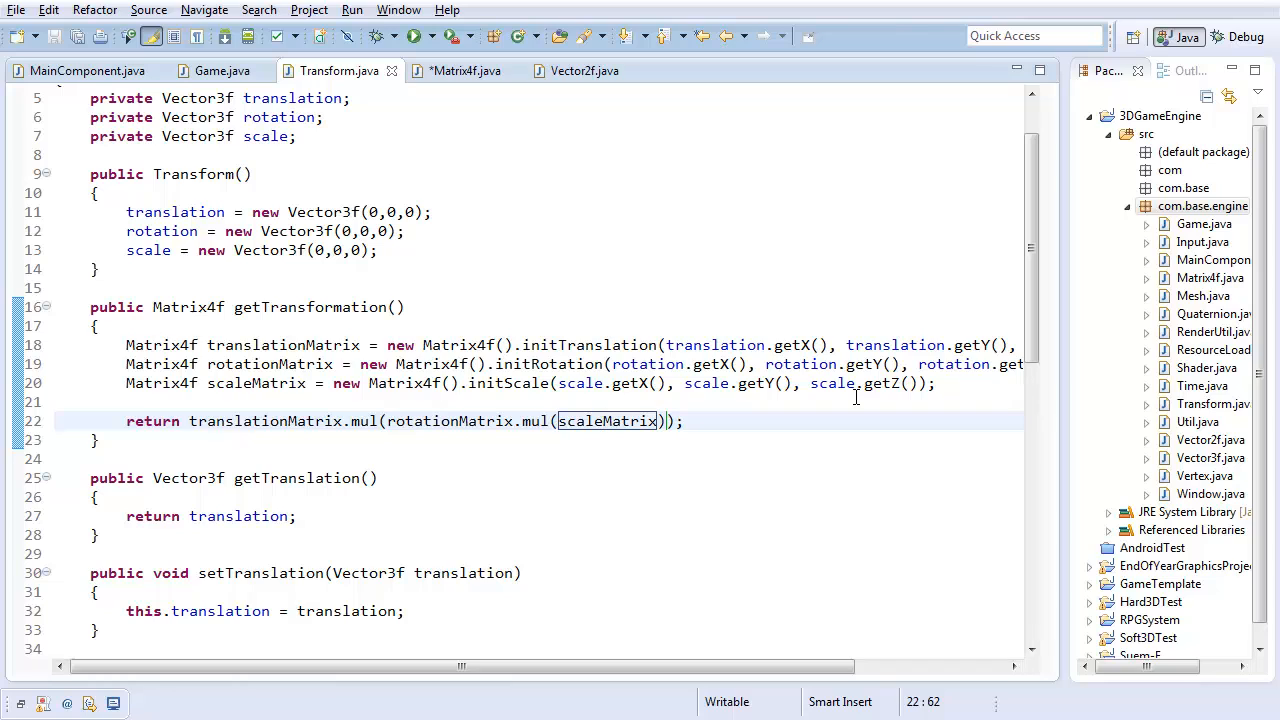
left_click(476, 420)
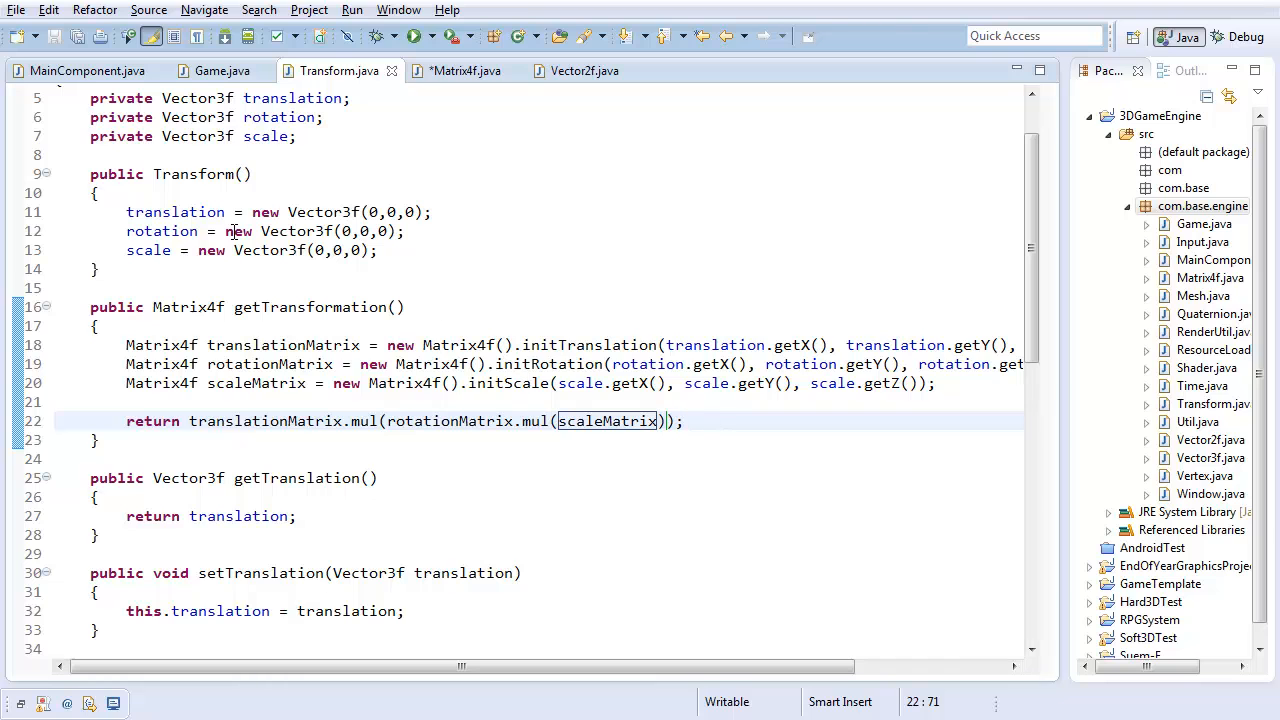
- Add a transform.setScale() call in Game's update method
left_click(220, 70)
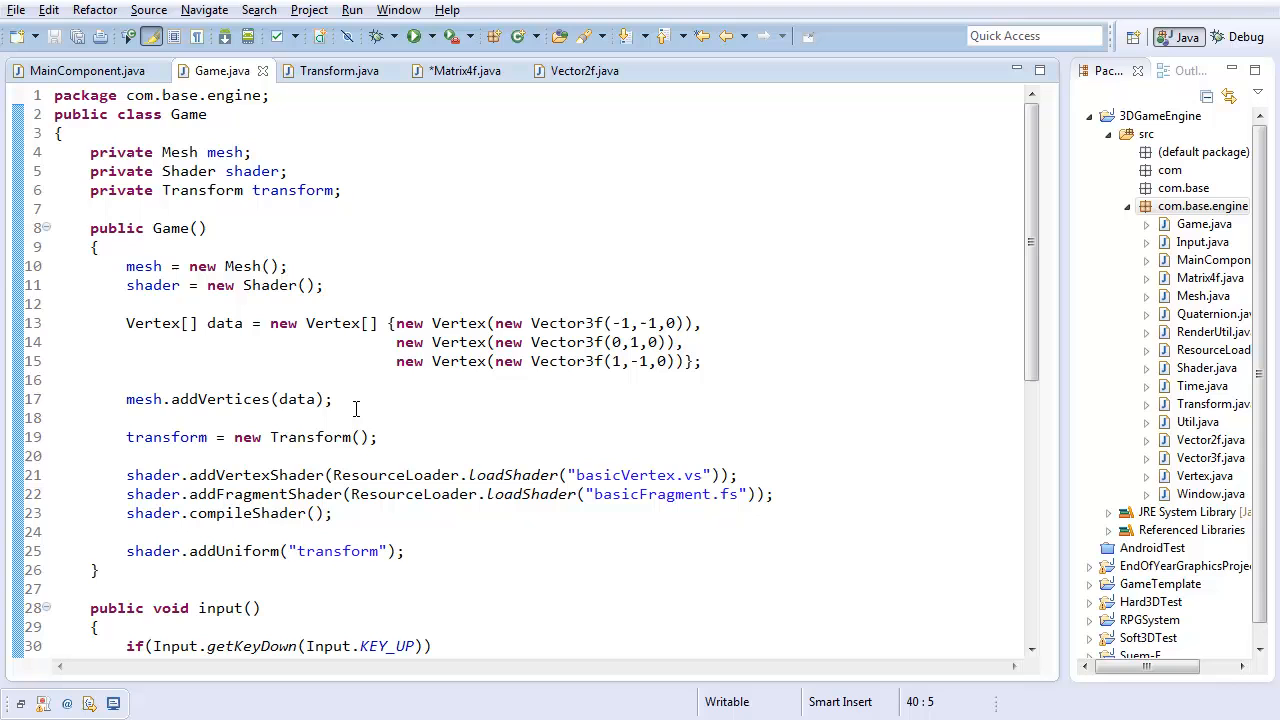
scroll("down", 3)
type("//")
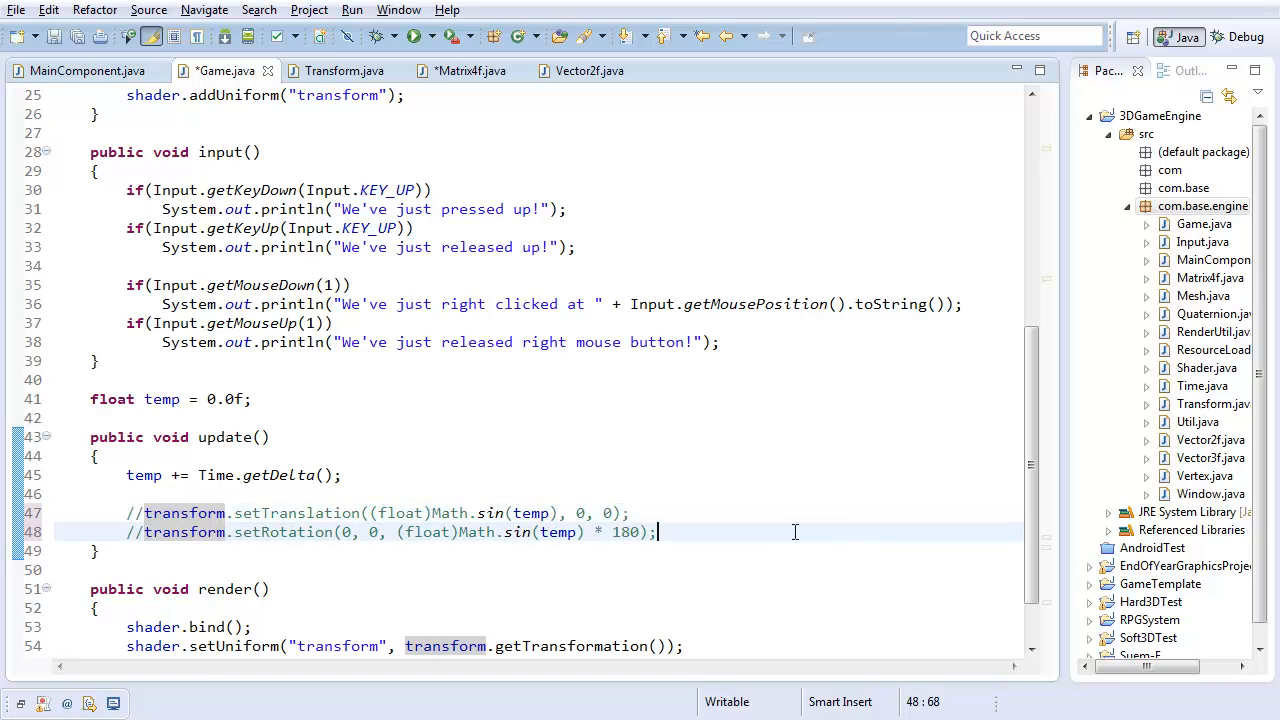
type("transform.")
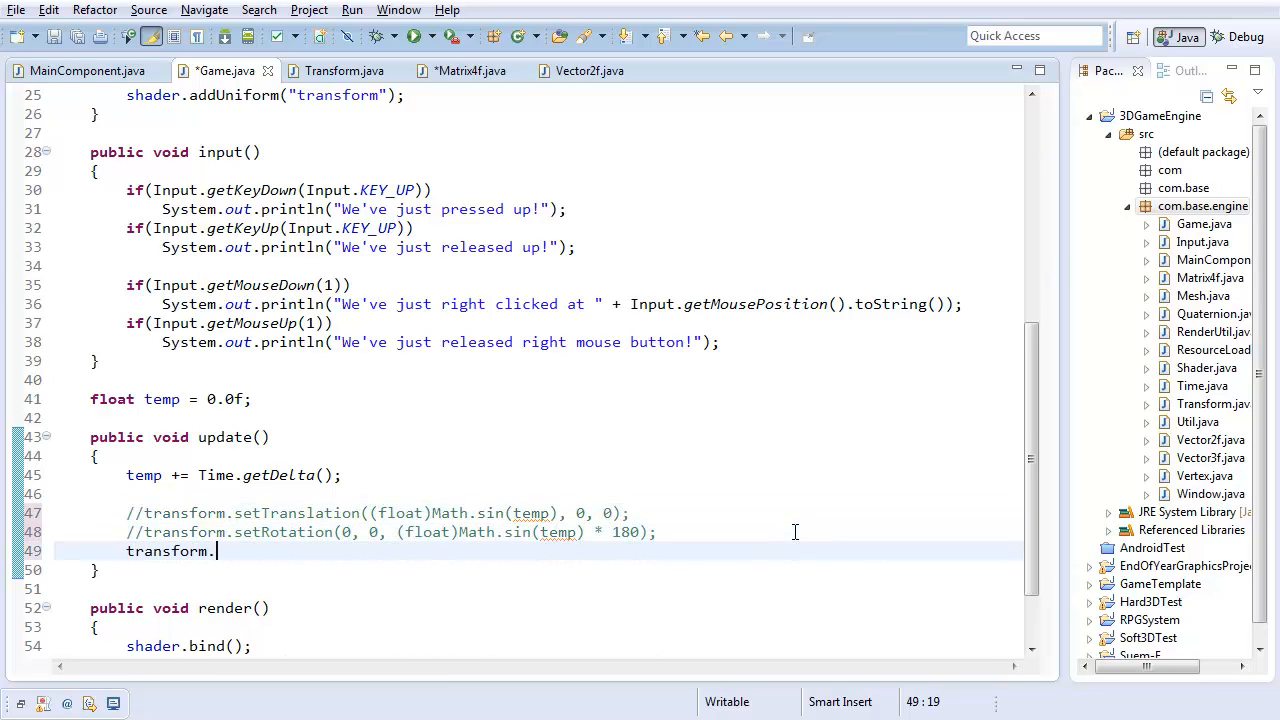
type("setScale()")
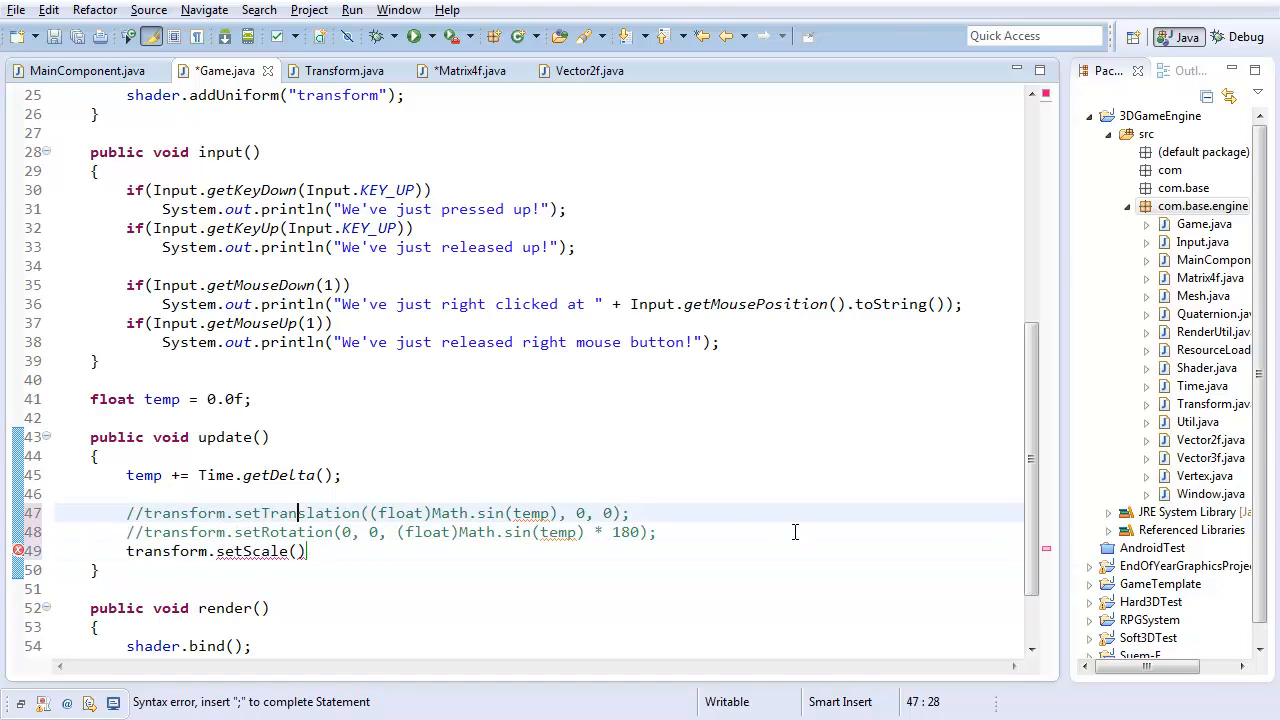
- Define float sinTemp = (float)Math.sin(temp) in update
type("flo9a")
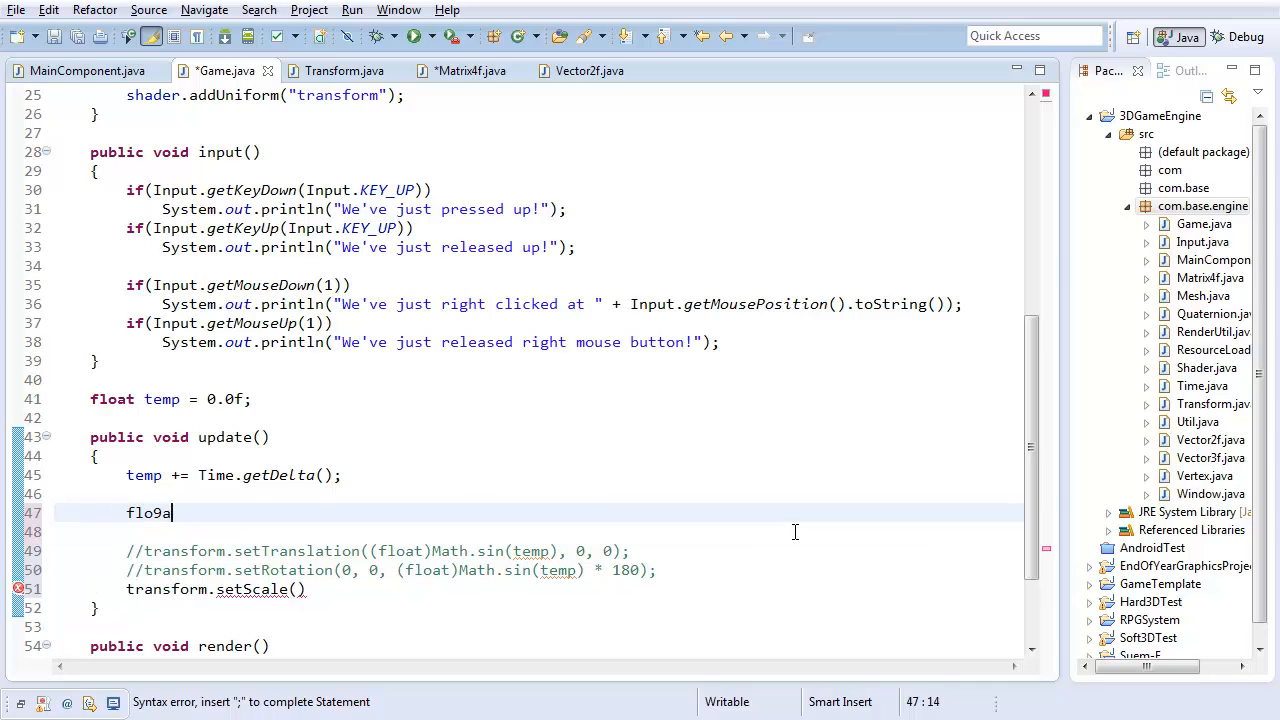
type("float sin =")
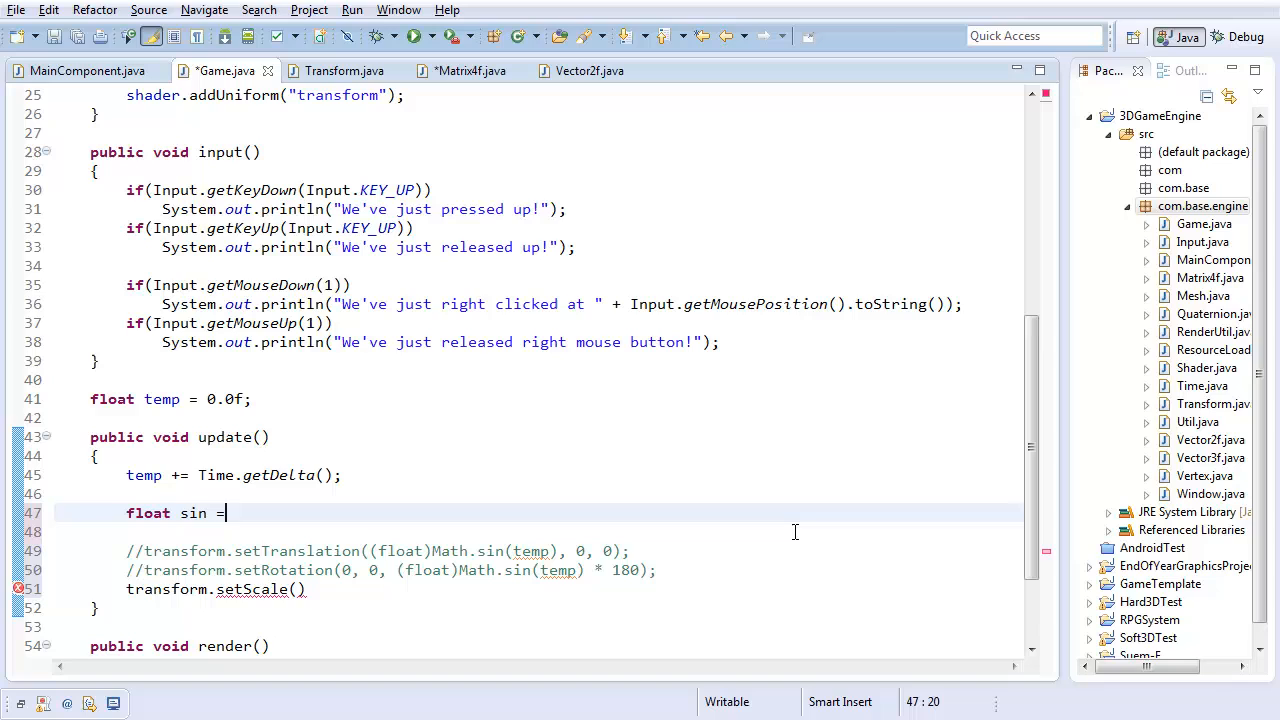
type("(float)Math")
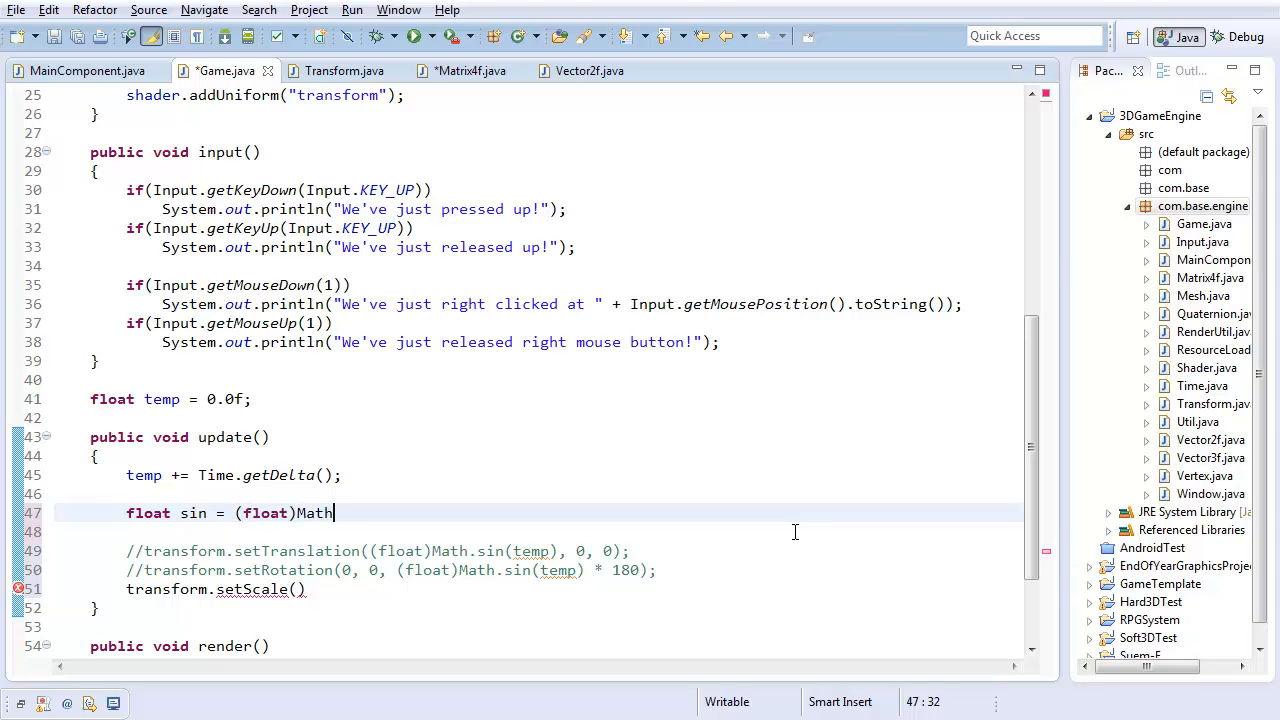
type(".sin(temp);")
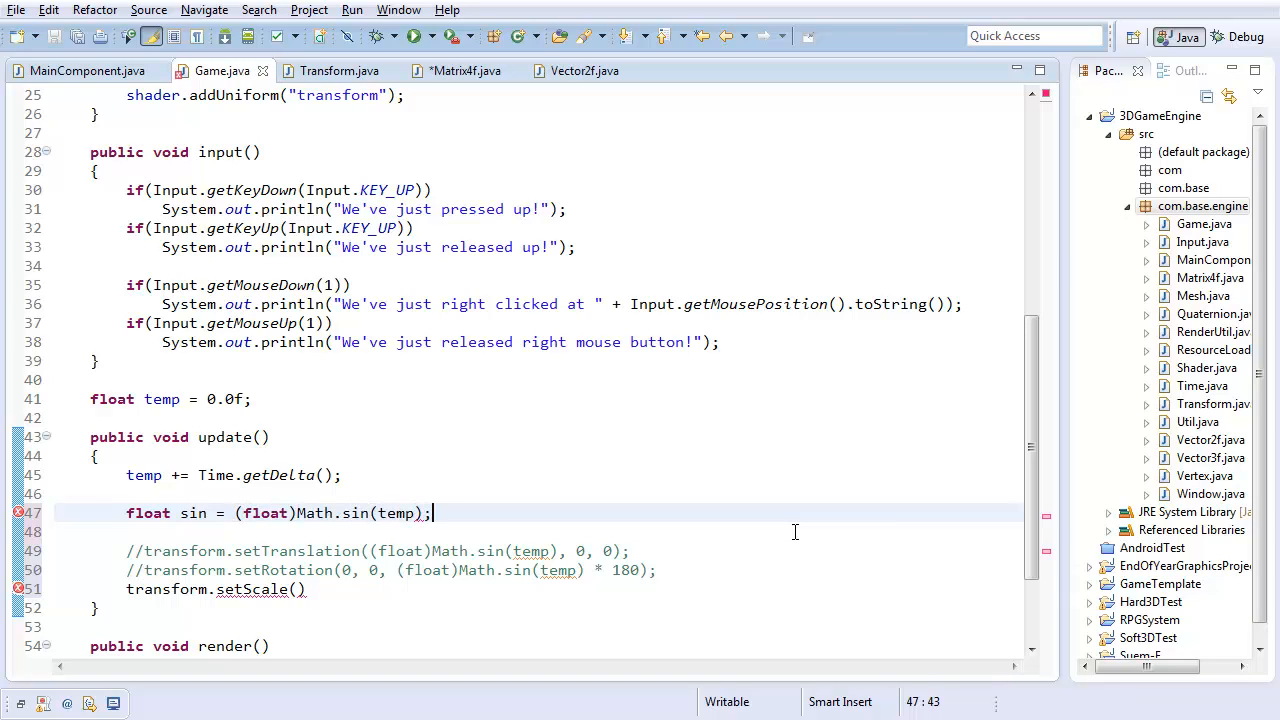
left_click(204, 512)
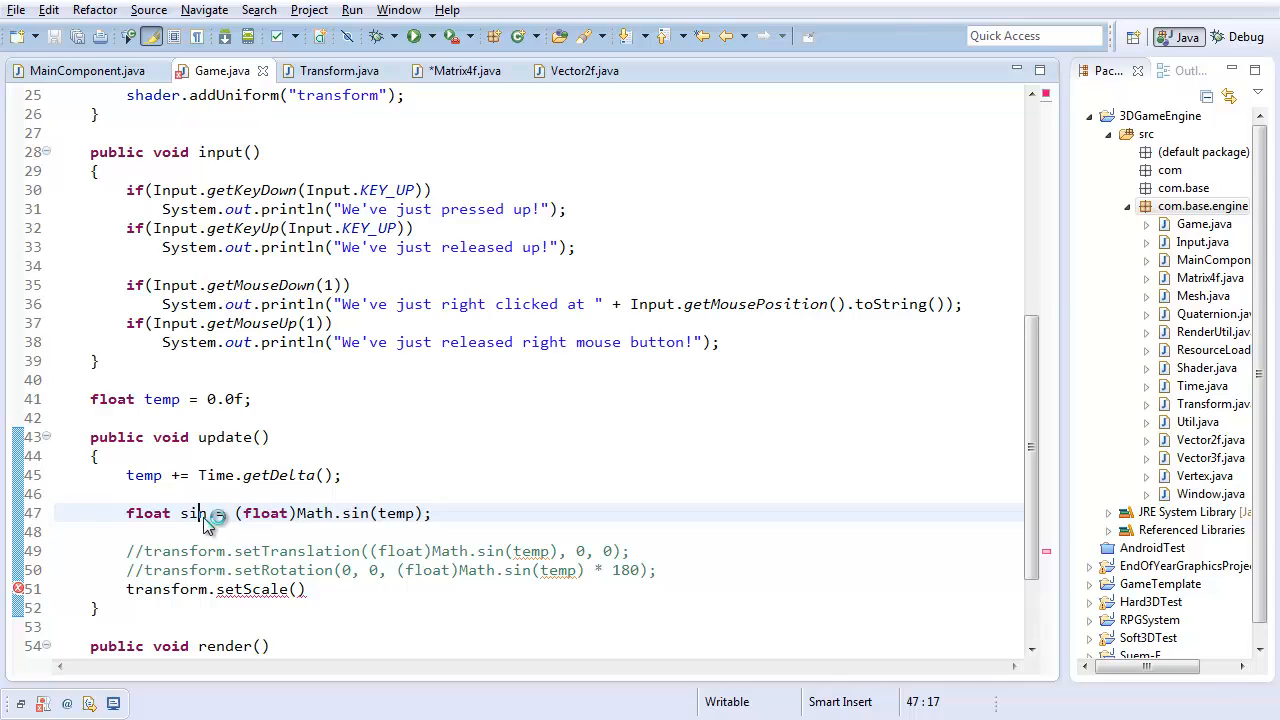
type("Temp")
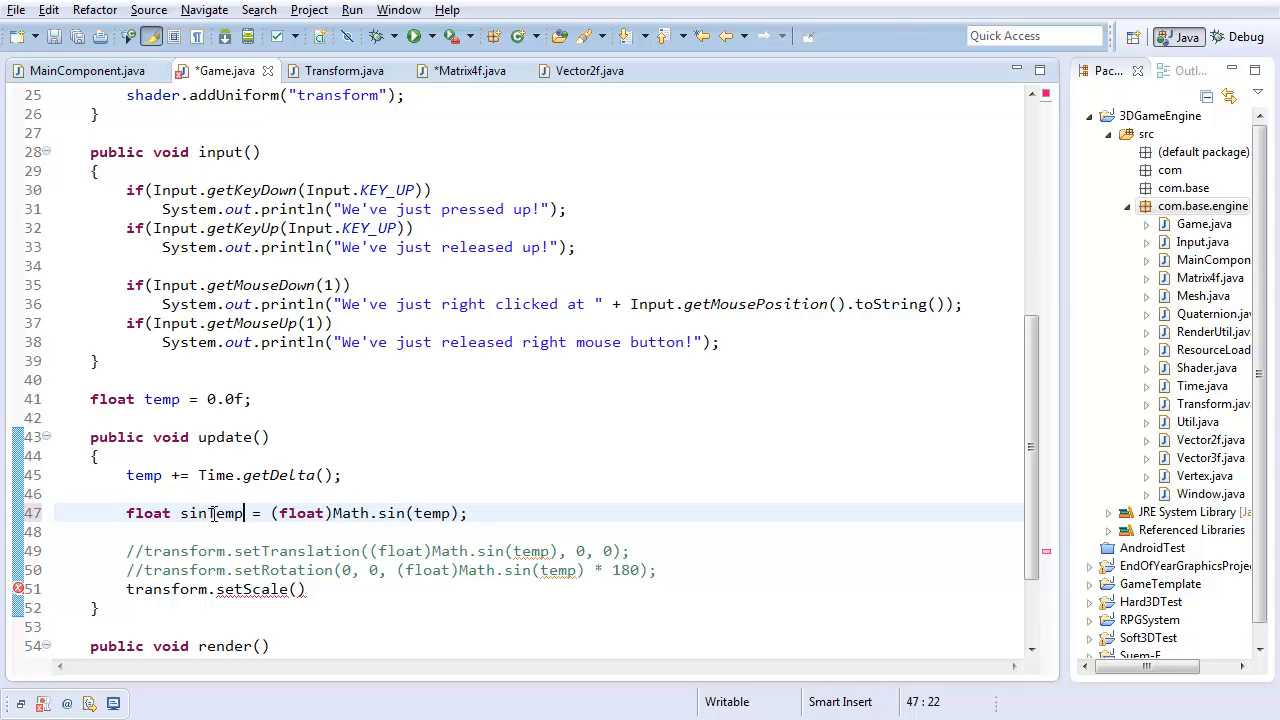
- Pass sinTemp, sinTemp, sinTemp to setScale and run the 3D Engine showing the triangle
double_click(212, 512)
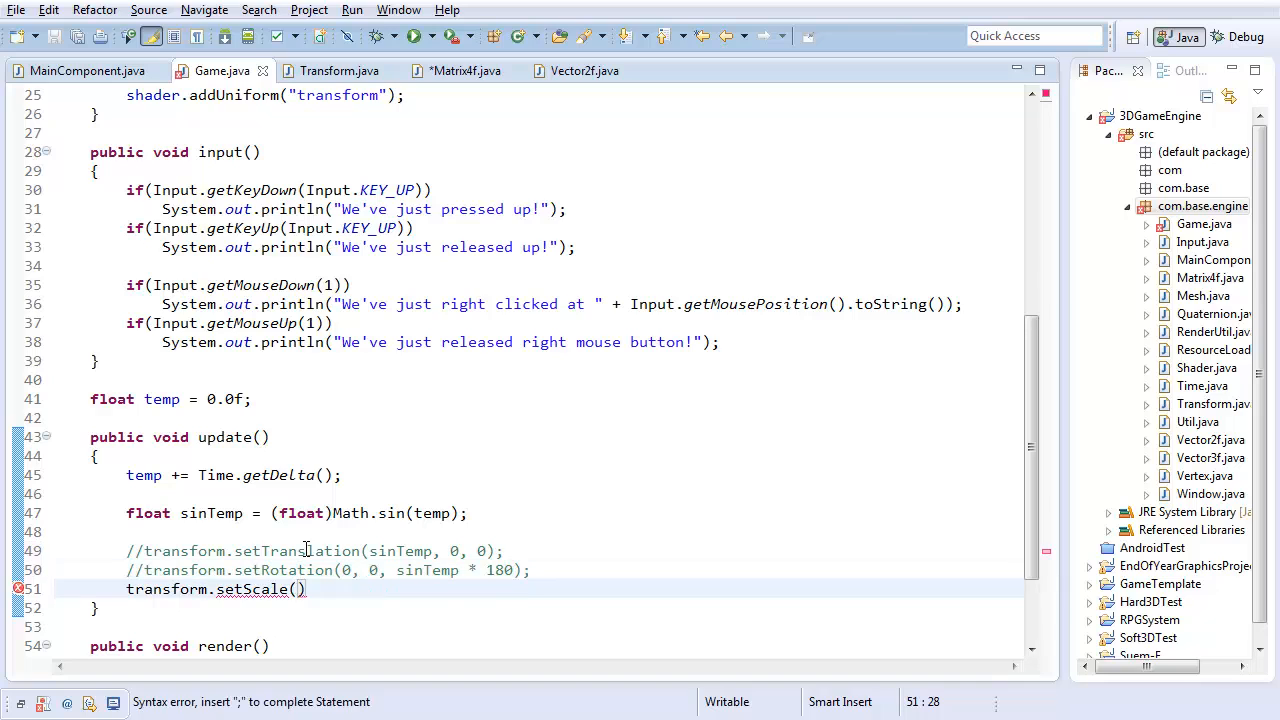
type("sinTemp, sinTemp, sinTemp);")
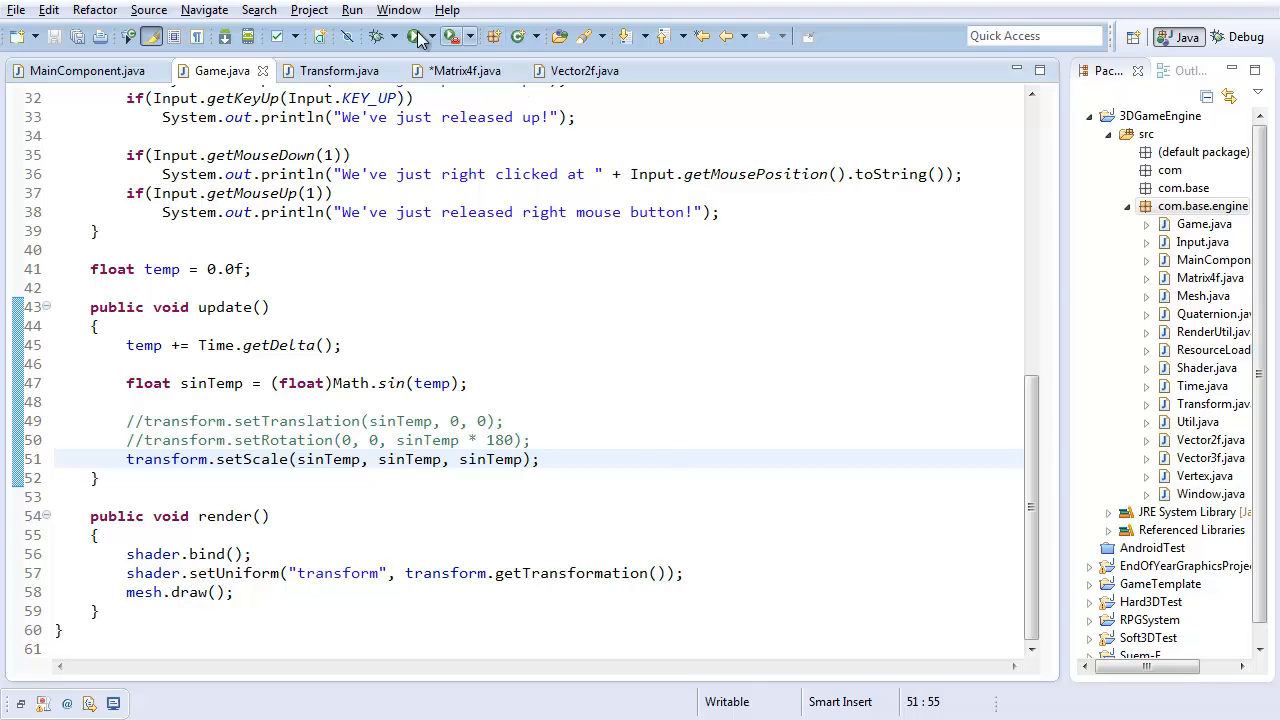
left_click(412, 36)
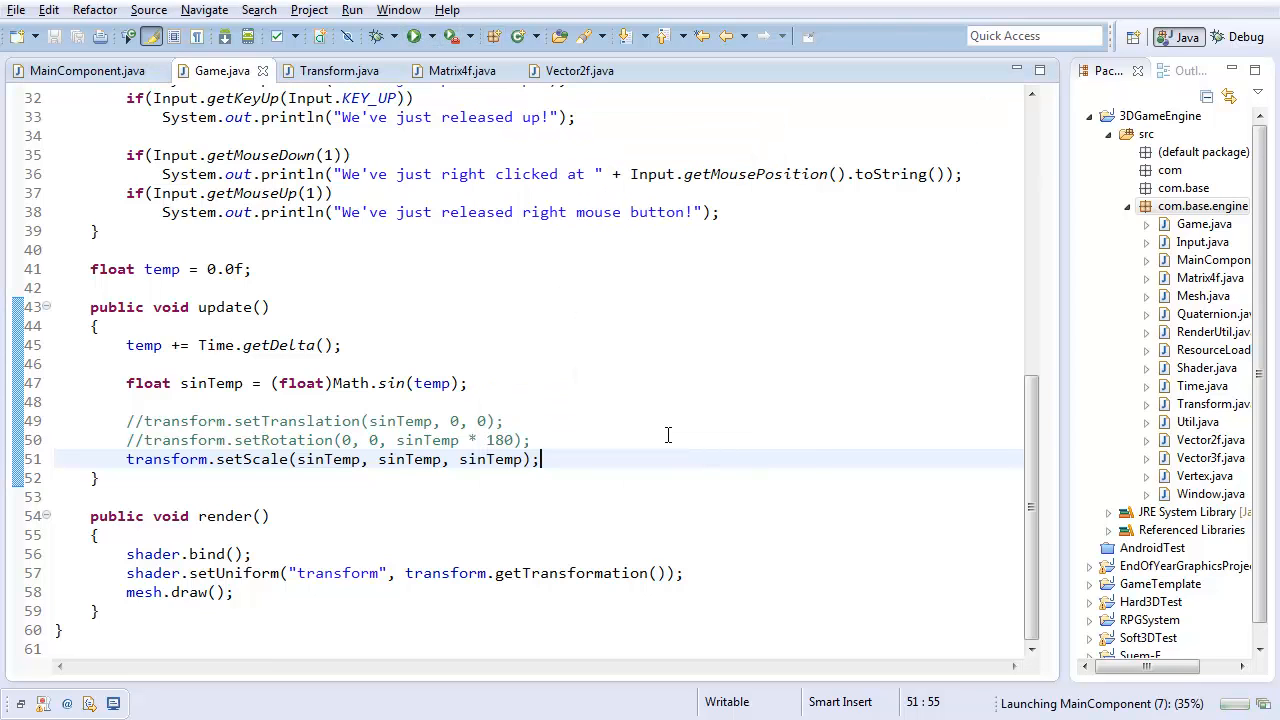
left_click(410, 36)
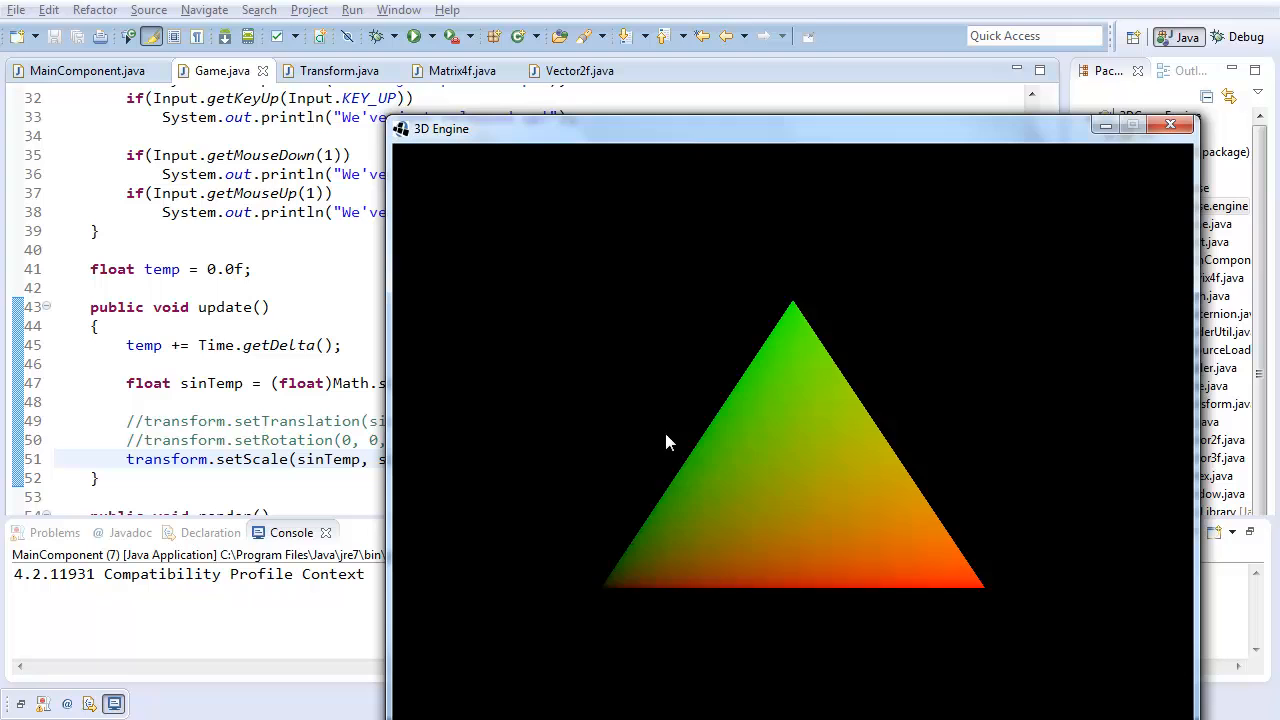